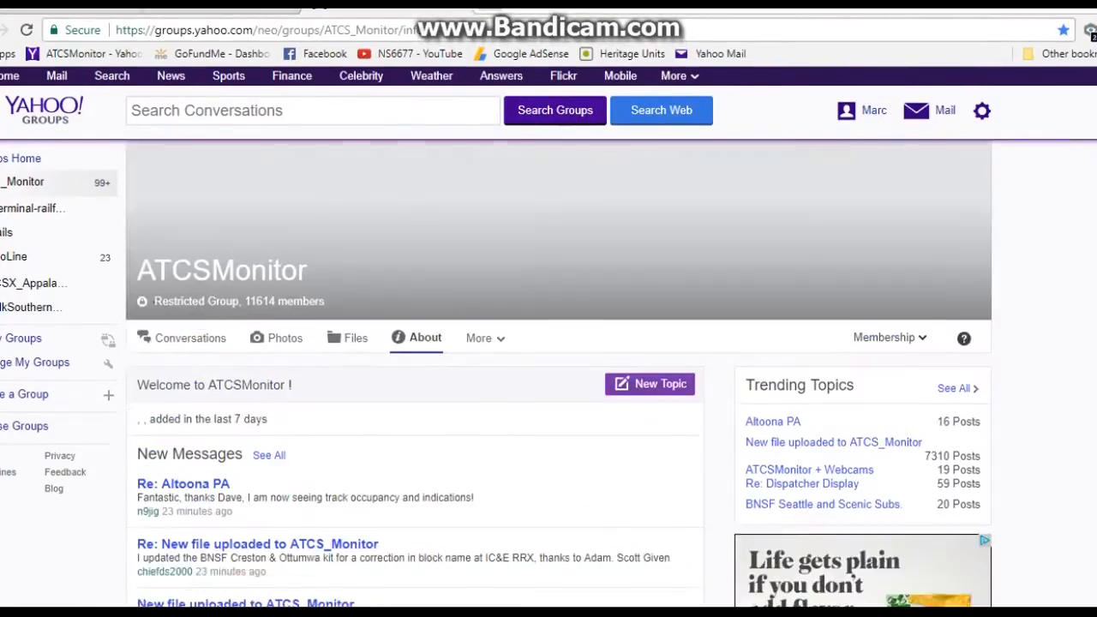
Step: Download ATCSmonWin7.zip and ATCSMon410.exe from the ATCSMonitor group's files, then run the installer
scroll(down, 3)
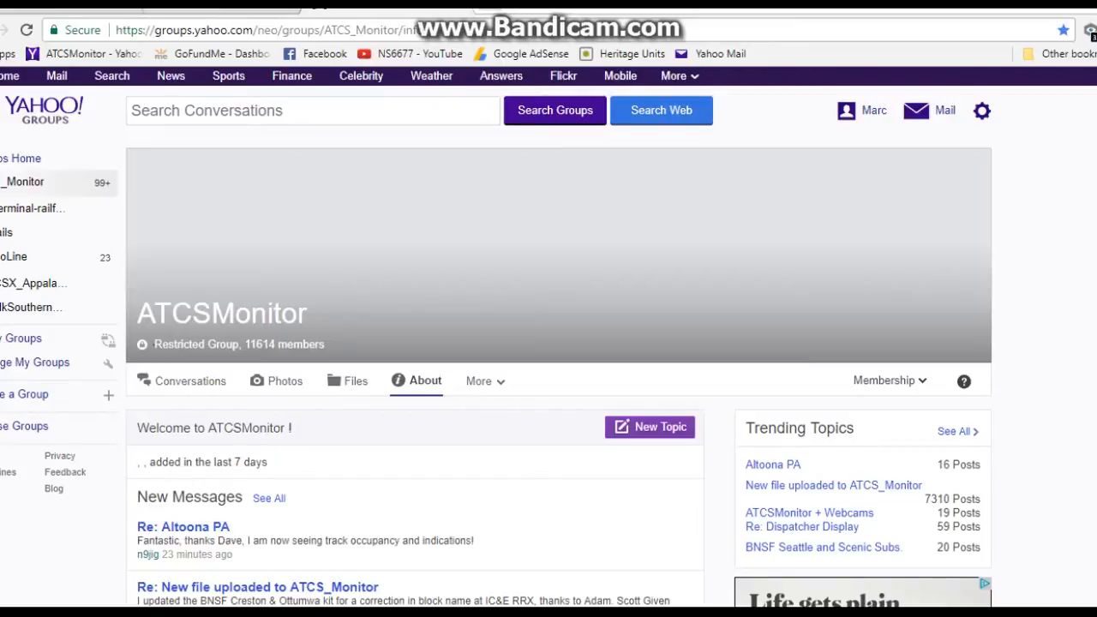
click(981, 110)
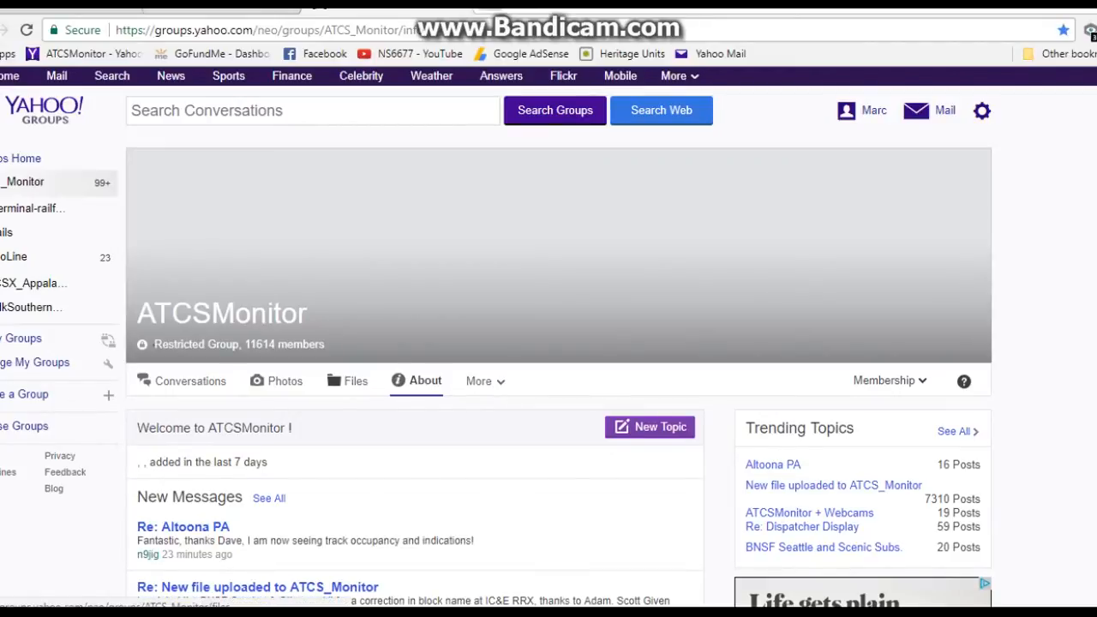
click(355, 381)
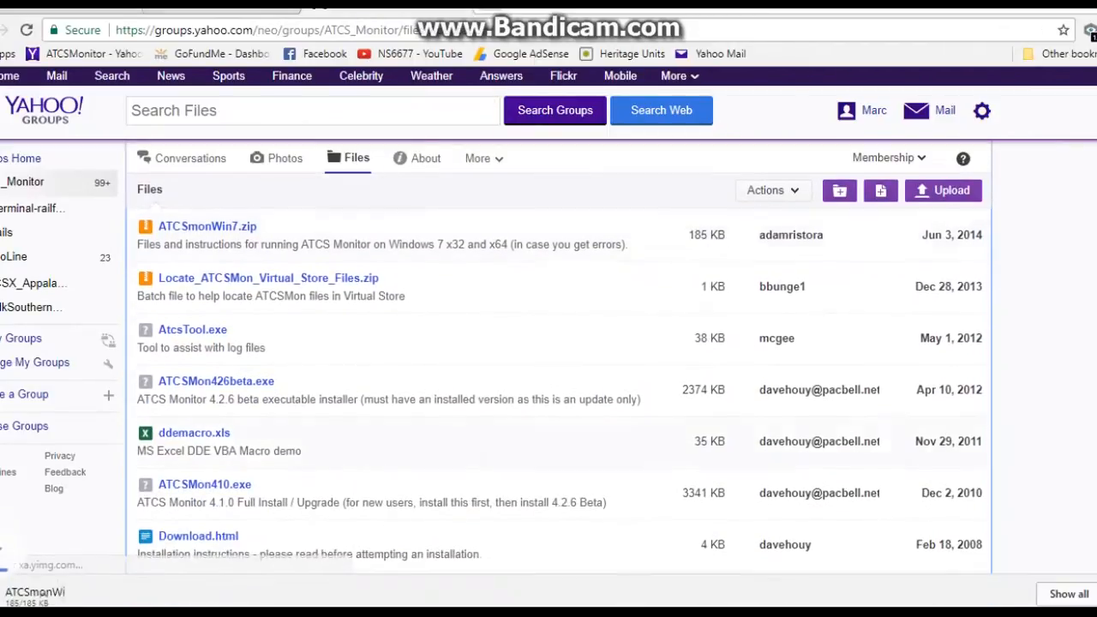
scroll(down, 3)
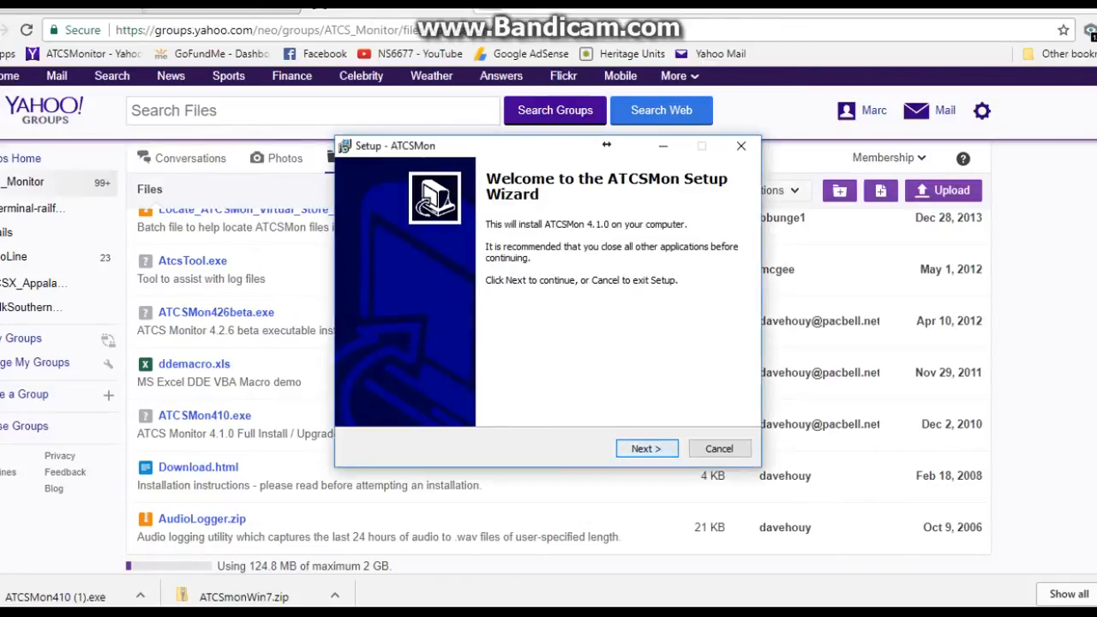
Step: Install ATCSMon 4.1.0 into C:\Program Files\ATCS Monitor with the default Start Menu folder
click(646, 448)
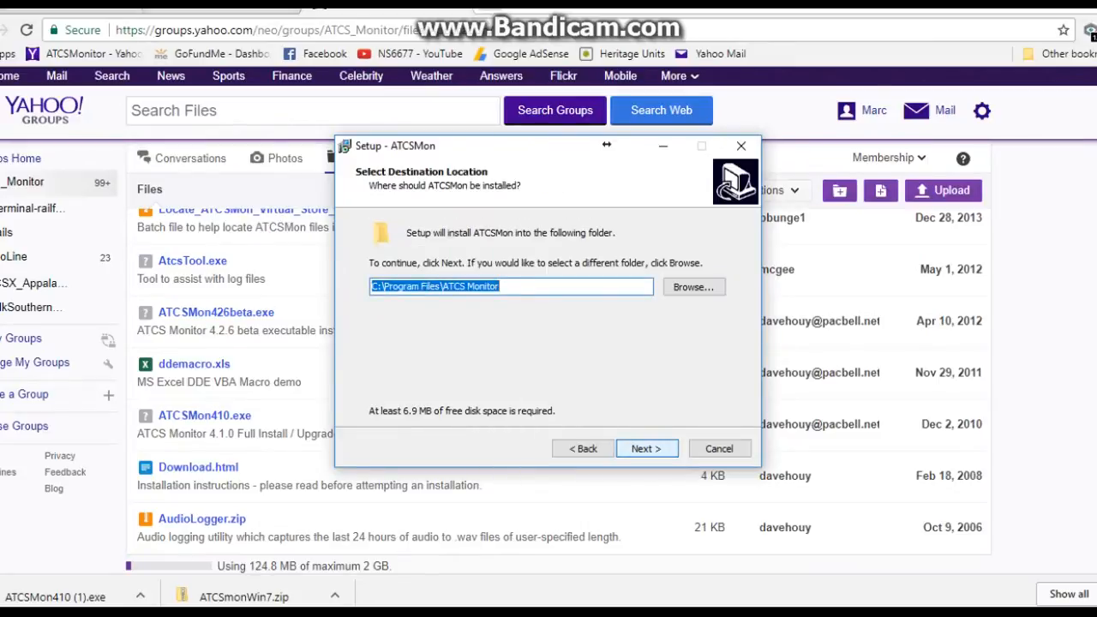
click(646, 448)
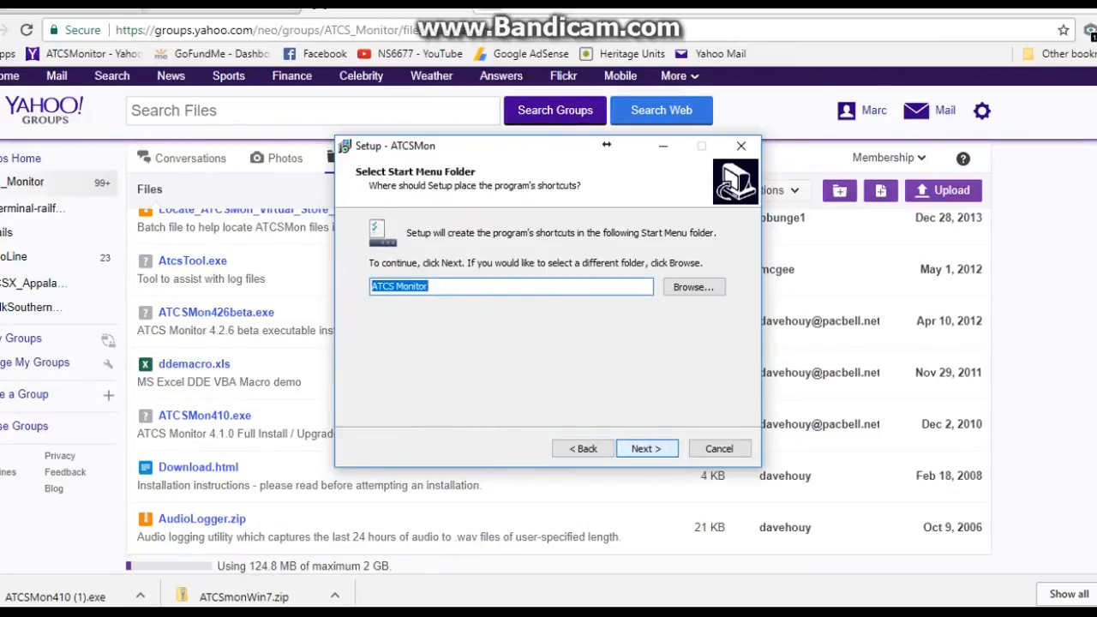
click(645, 448)
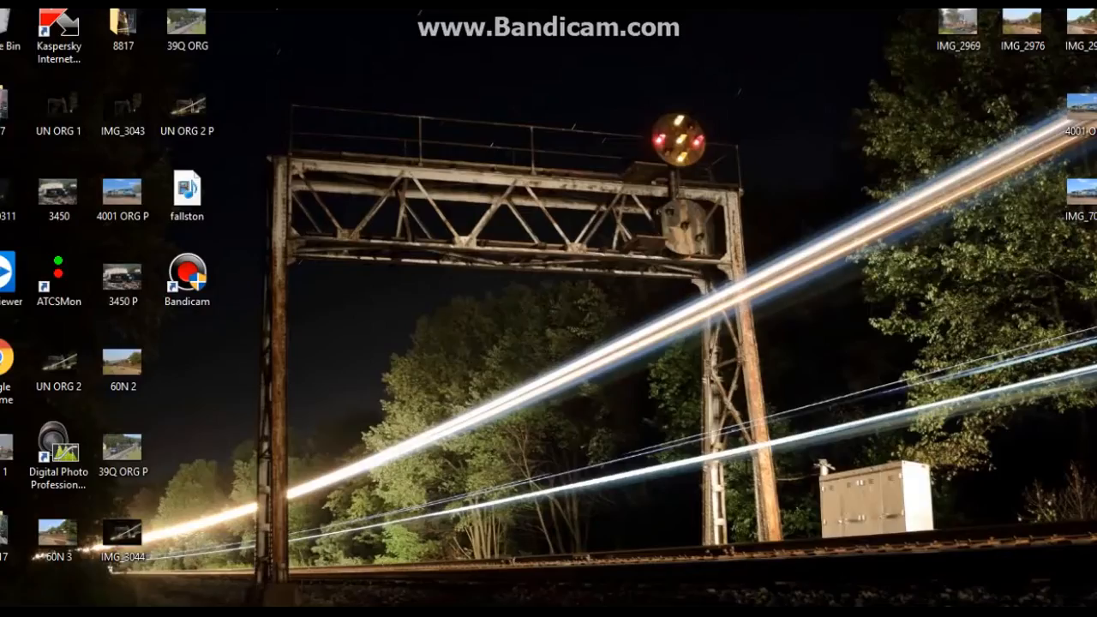
Step: Launch ATCS Monitor from its newly installed ATCSMon desktop icon
click(59, 279)
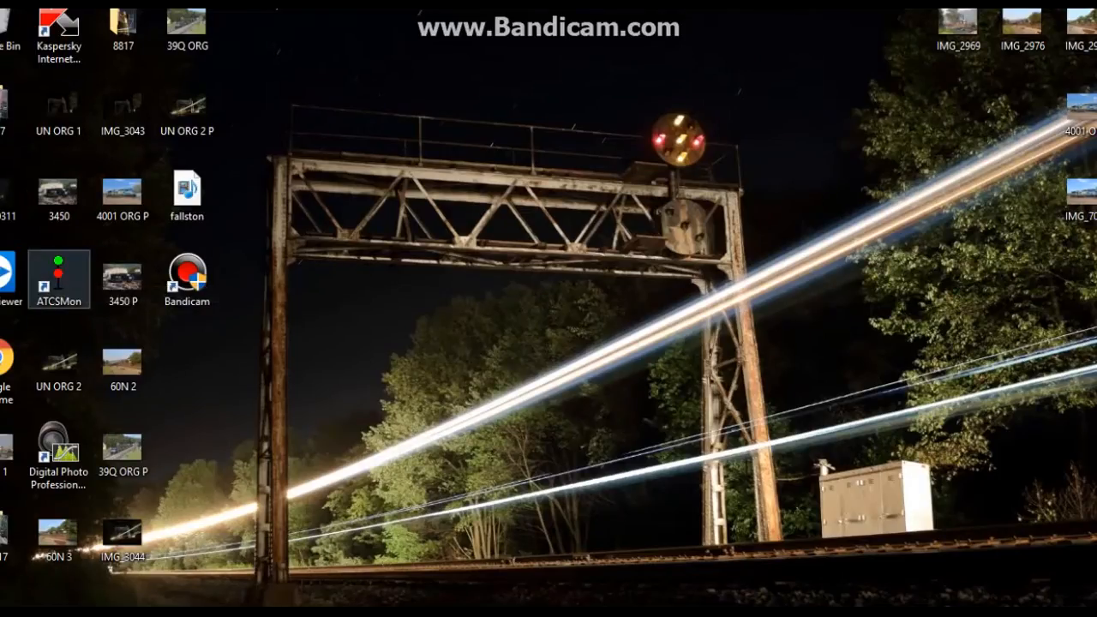
mouse_move(58, 279)
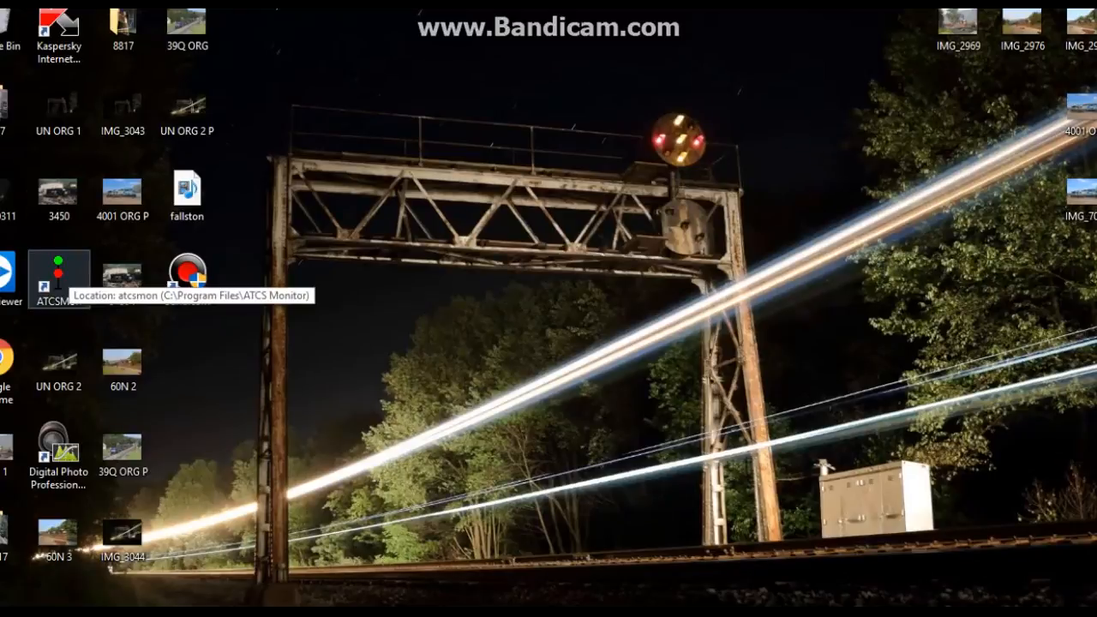
double_click(58, 274)
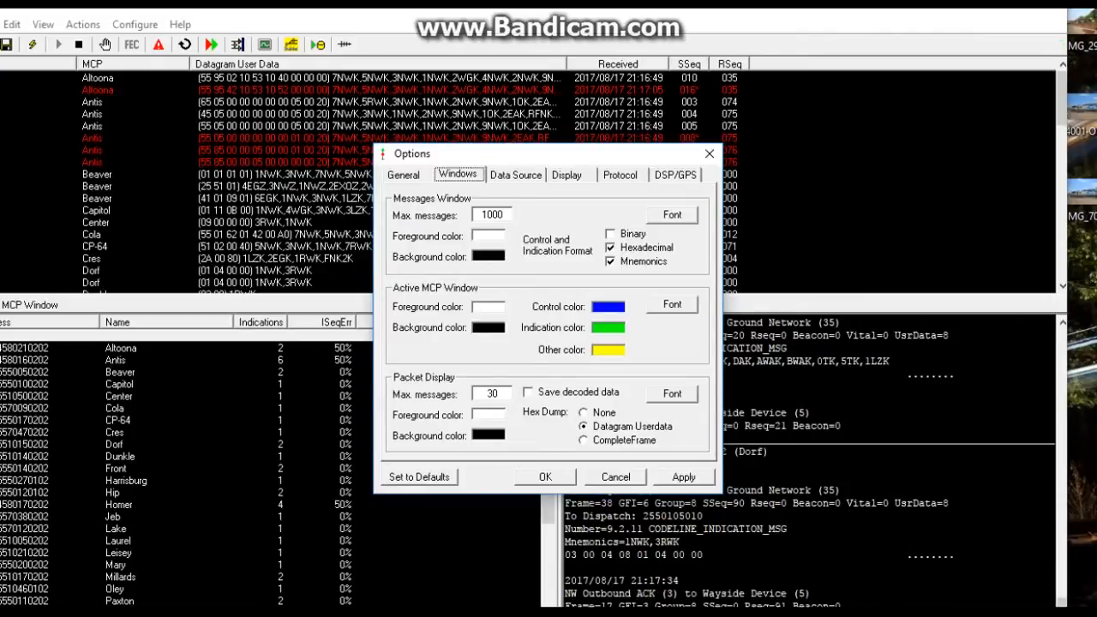
Step: Apply the Windows tab message and active MCP window settings, then close Options
click(683, 477)
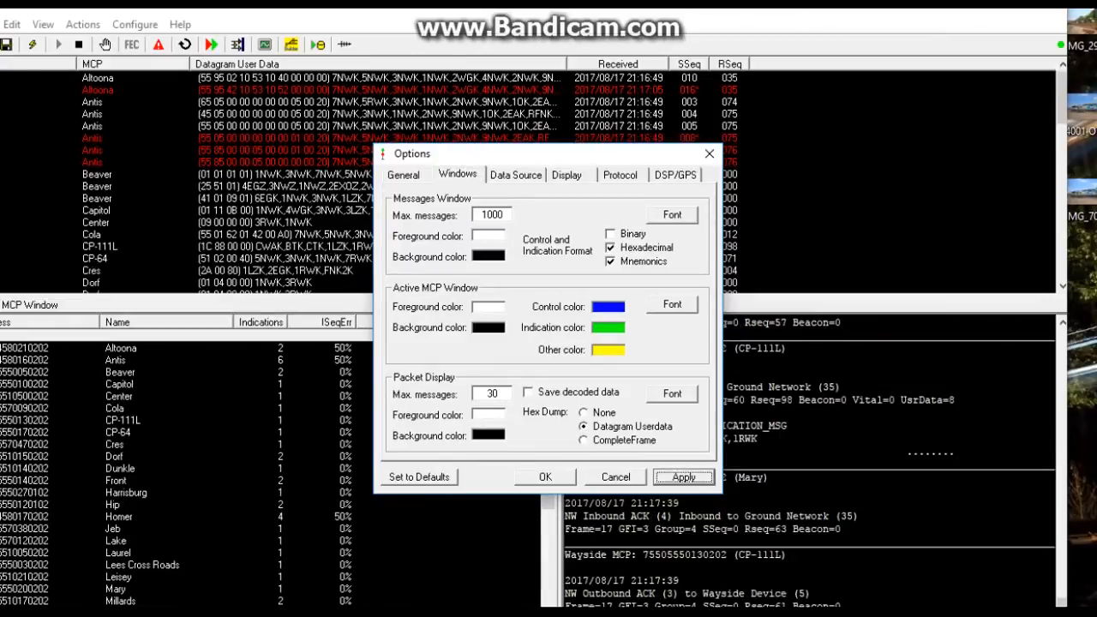
click(544, 477)
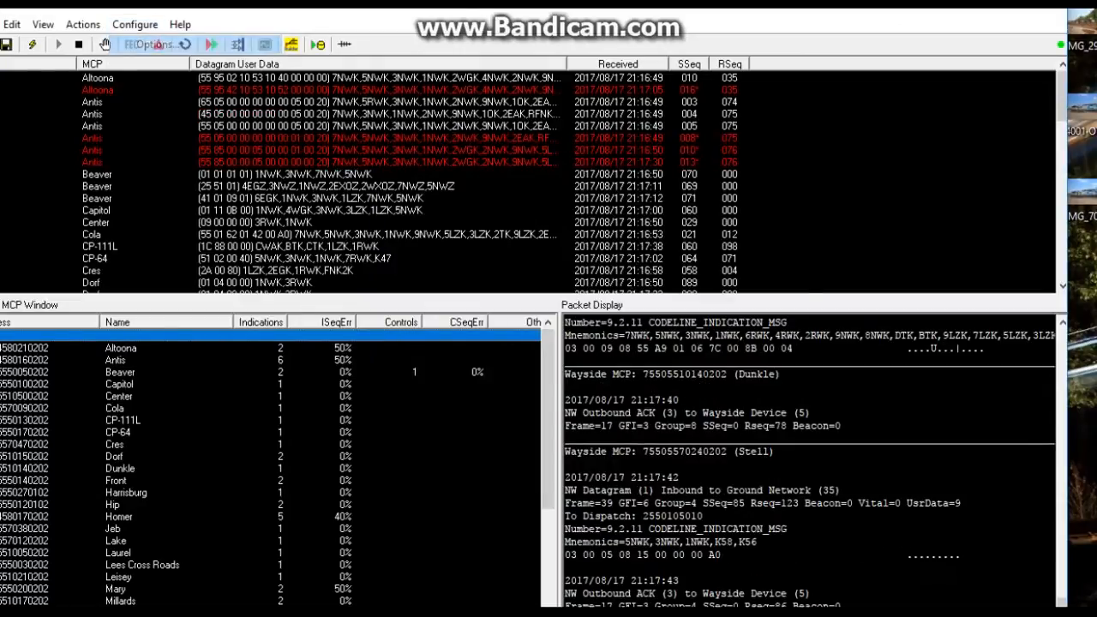
click(150, 44)
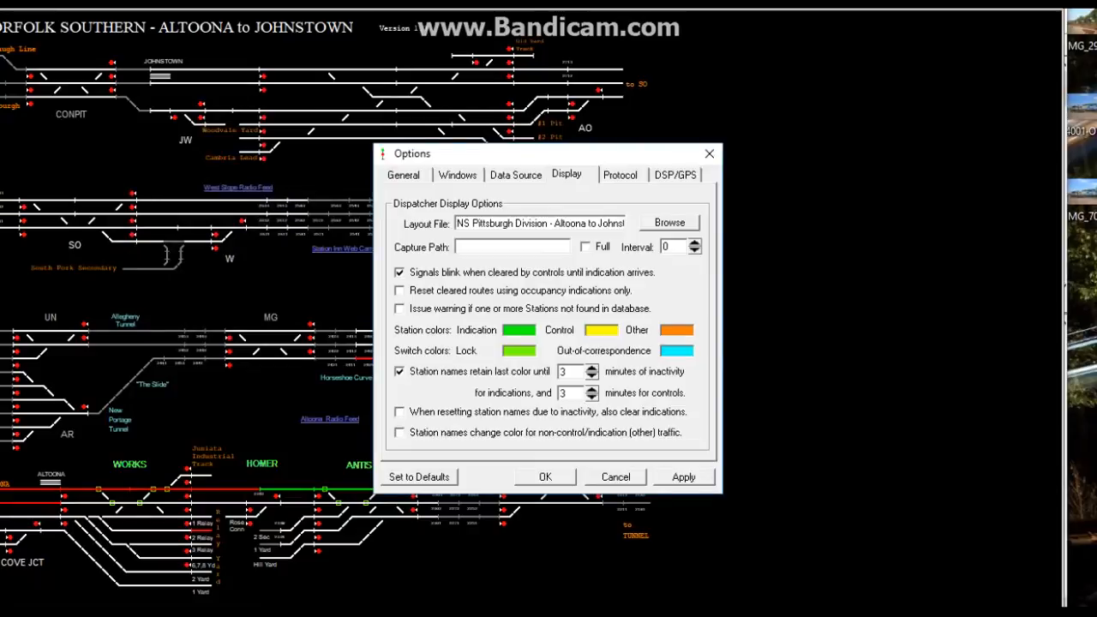
Step: Toggle 'Reset cleared routes using occupancy indications only' on then off, and apply the Display settings
click(398, 290)
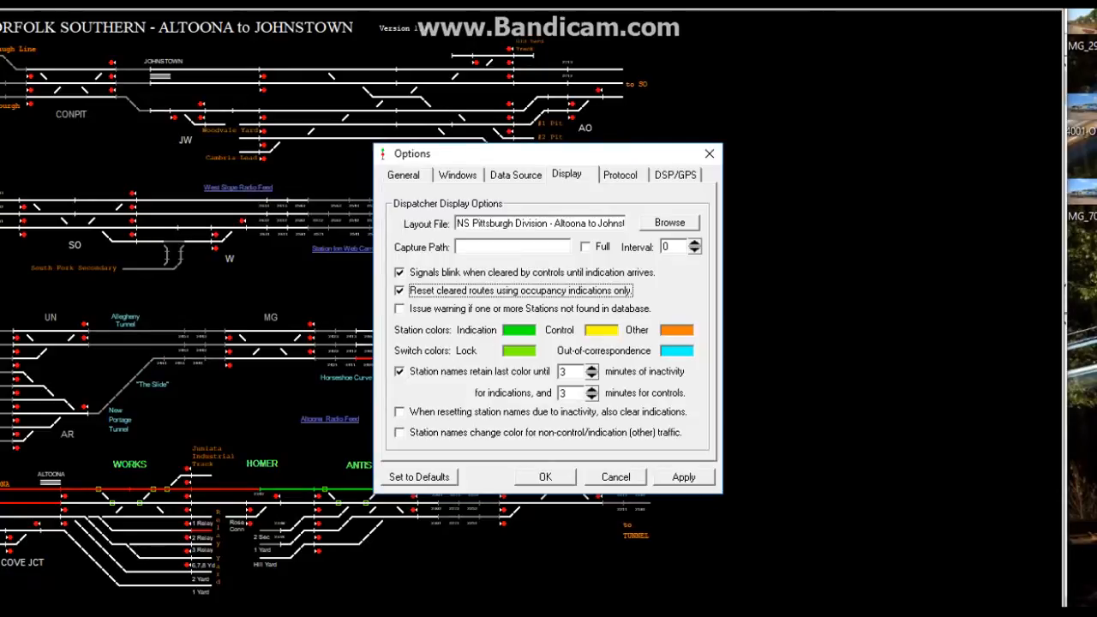
click(399, 291)
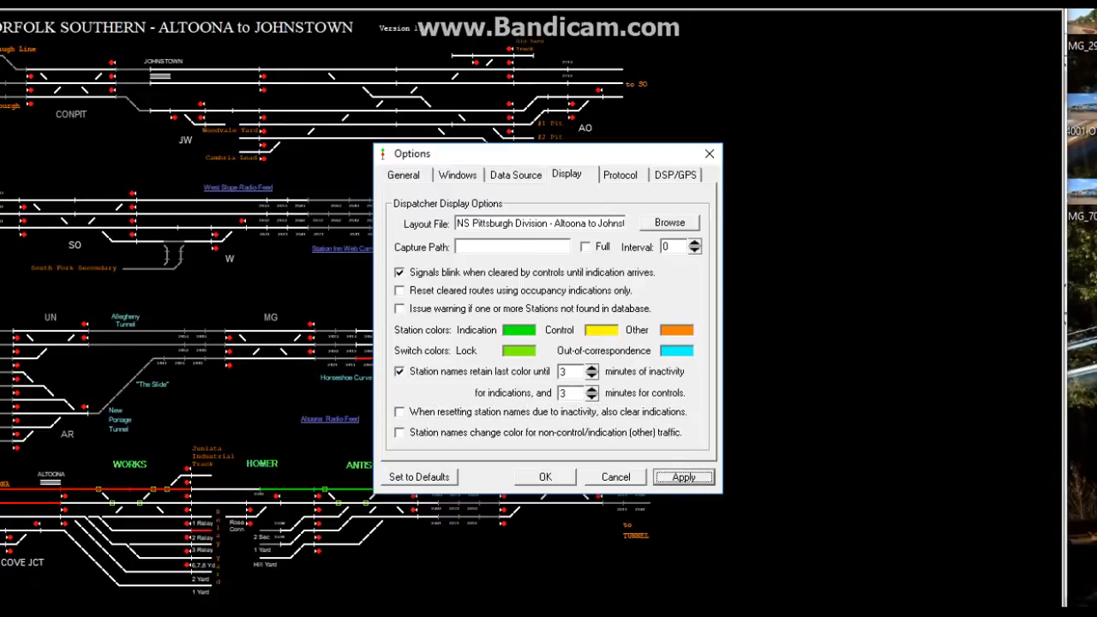
click(545, 477)
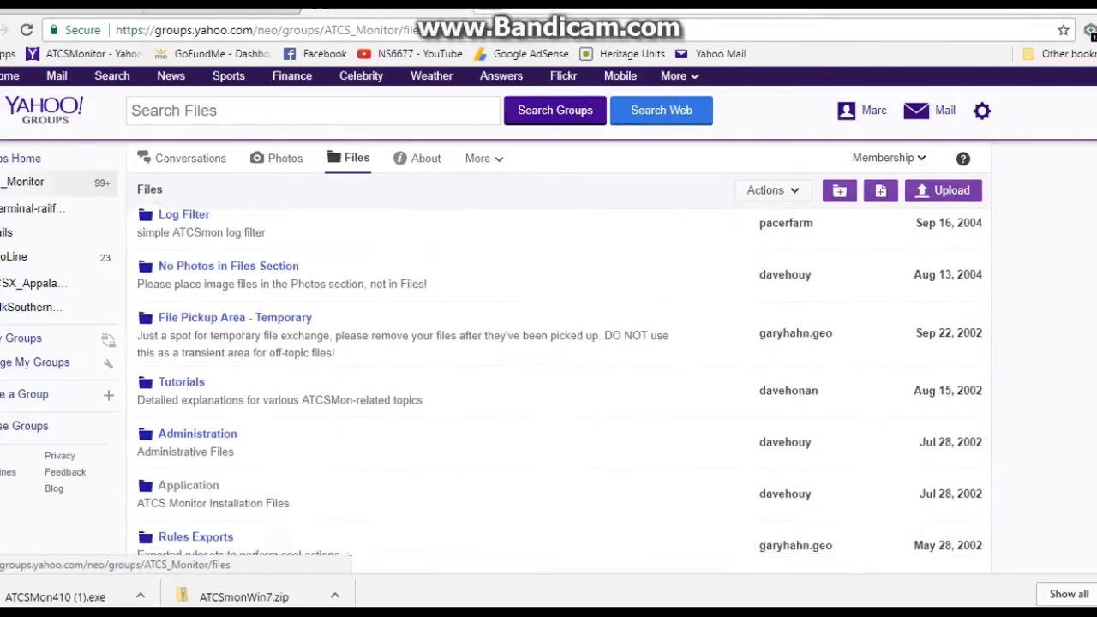
Step: Scroll down the group's Data Files list to the NS folder and open it
scroll(down, 3)
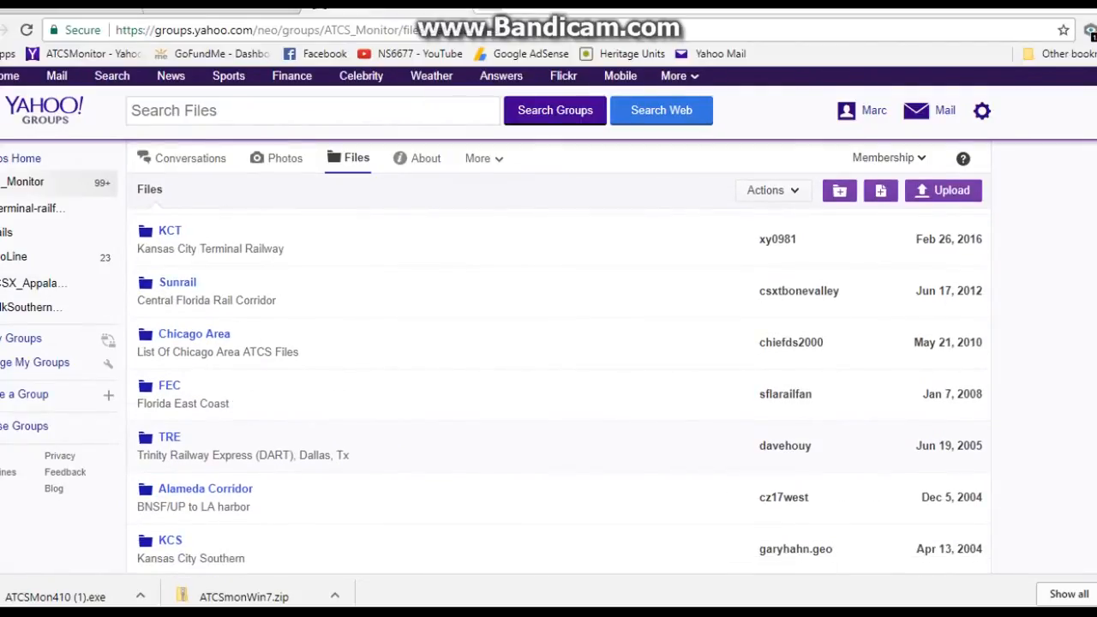
scroll(down, 3)
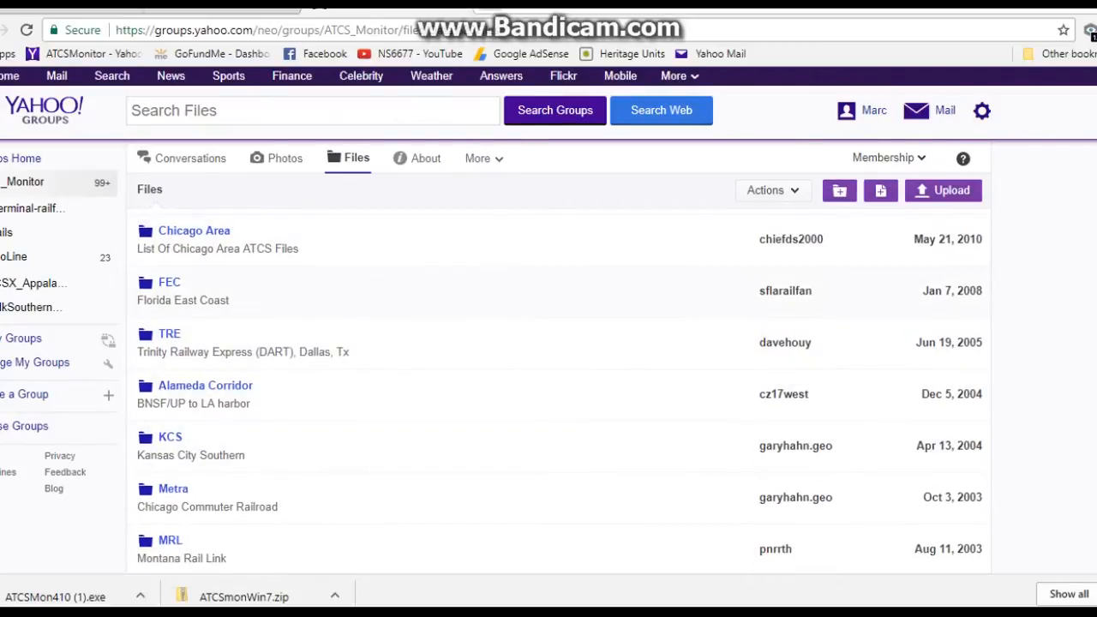
scroll(down, 3)
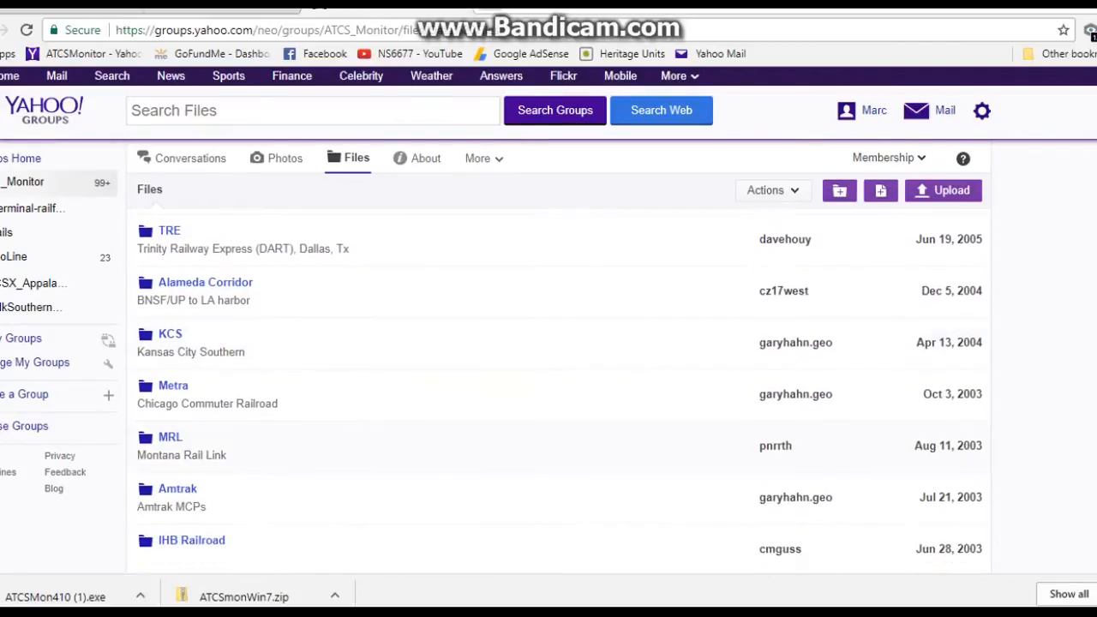
scroll(down, 3)
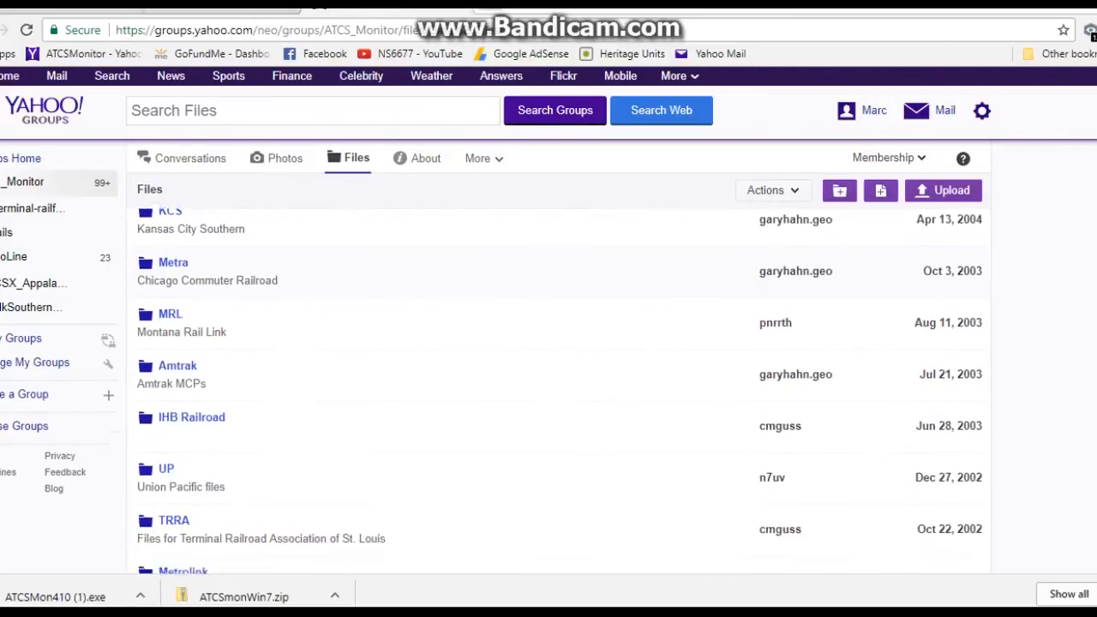
scroll(down, 3)
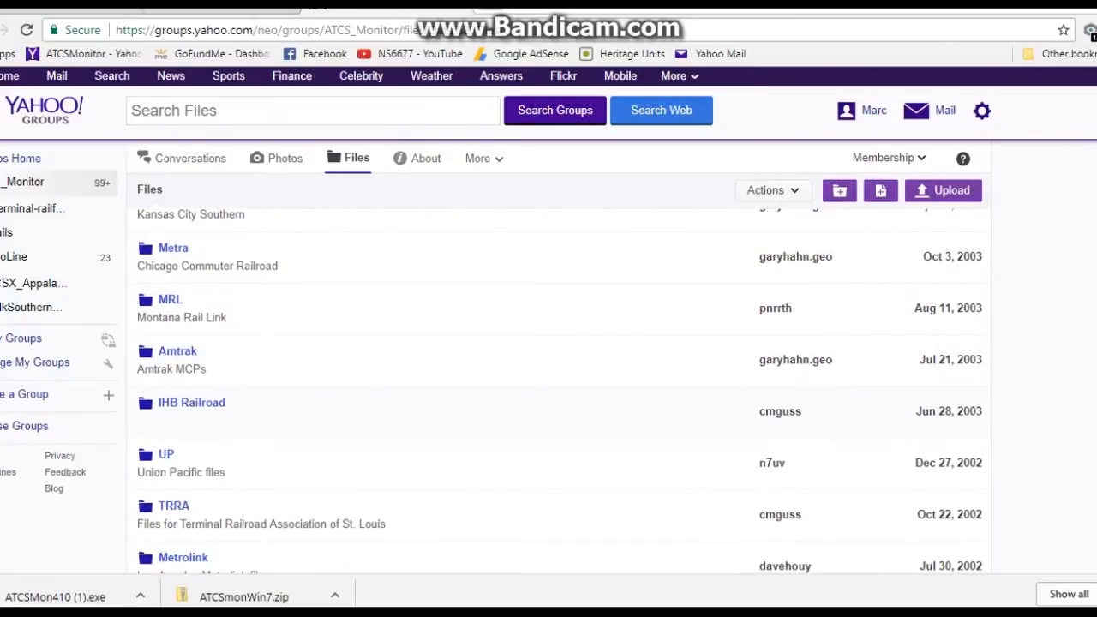
scroll(down, 3)
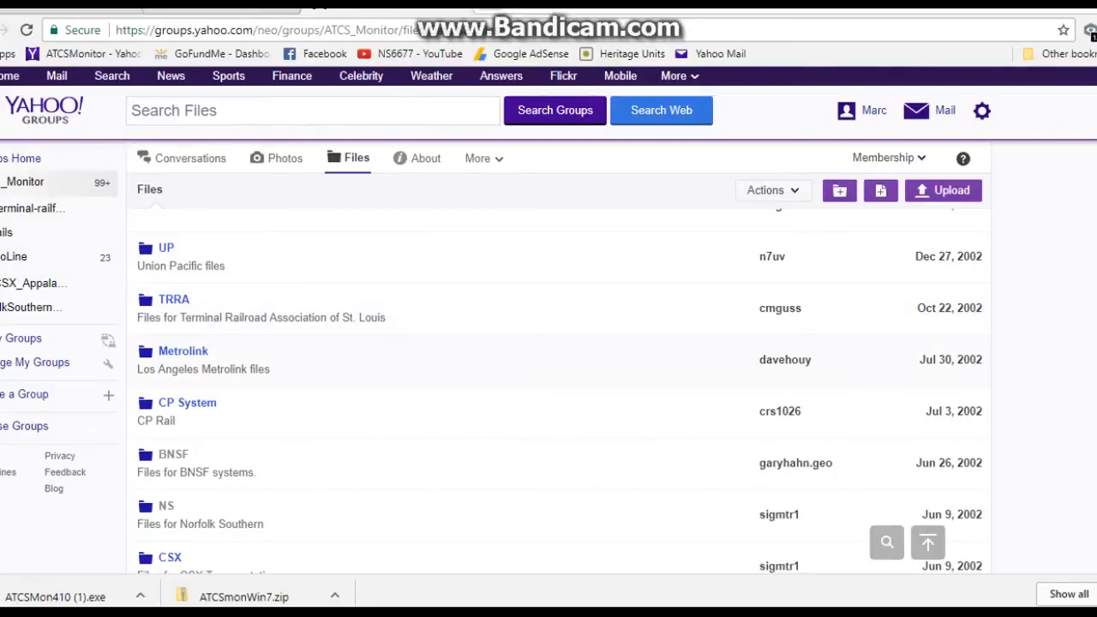
scroll(down, 3)
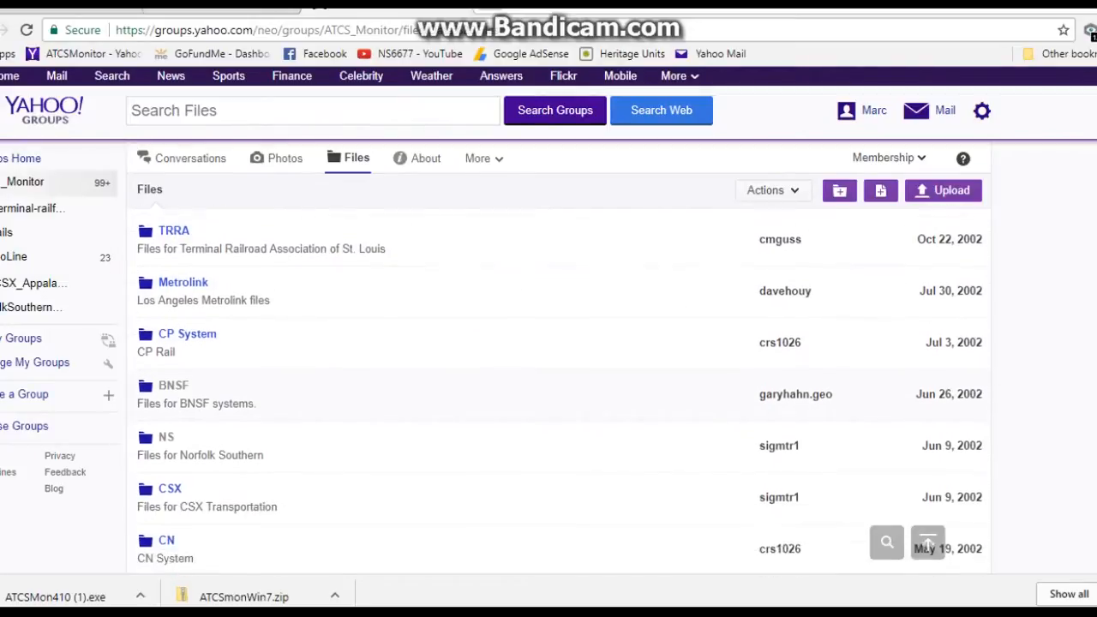
scroll(down, 3)
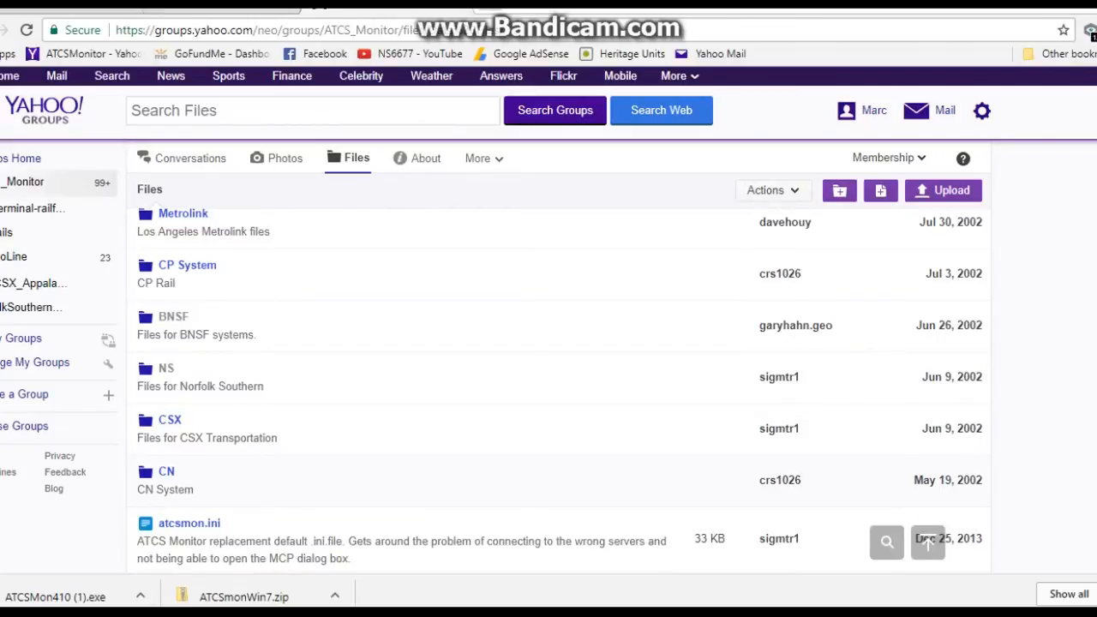
scroll(down, 3)
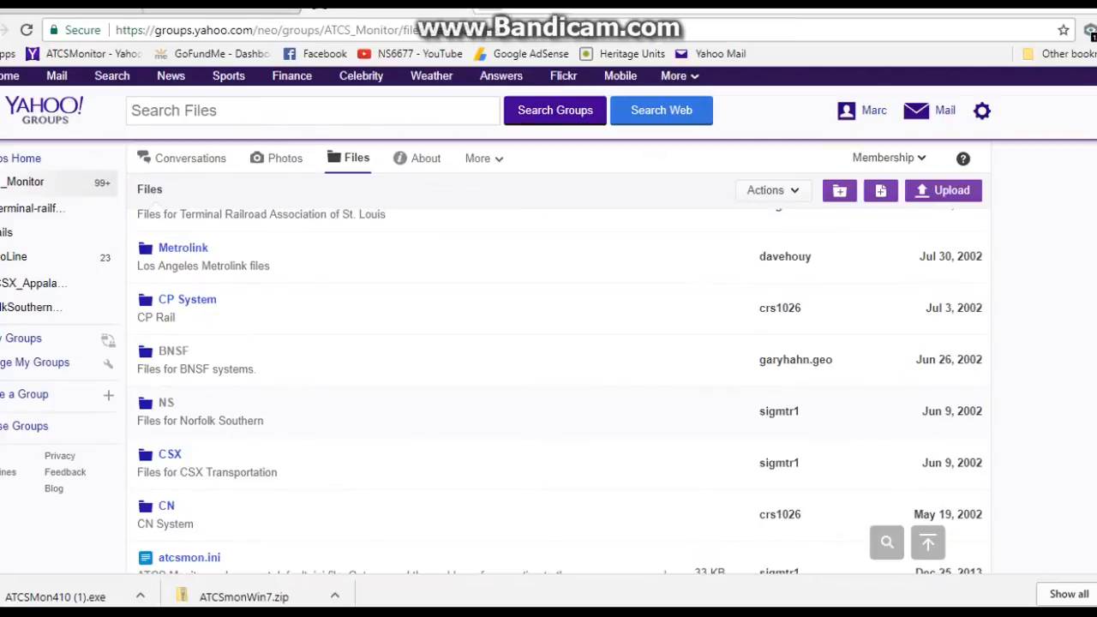
click(166, 402)
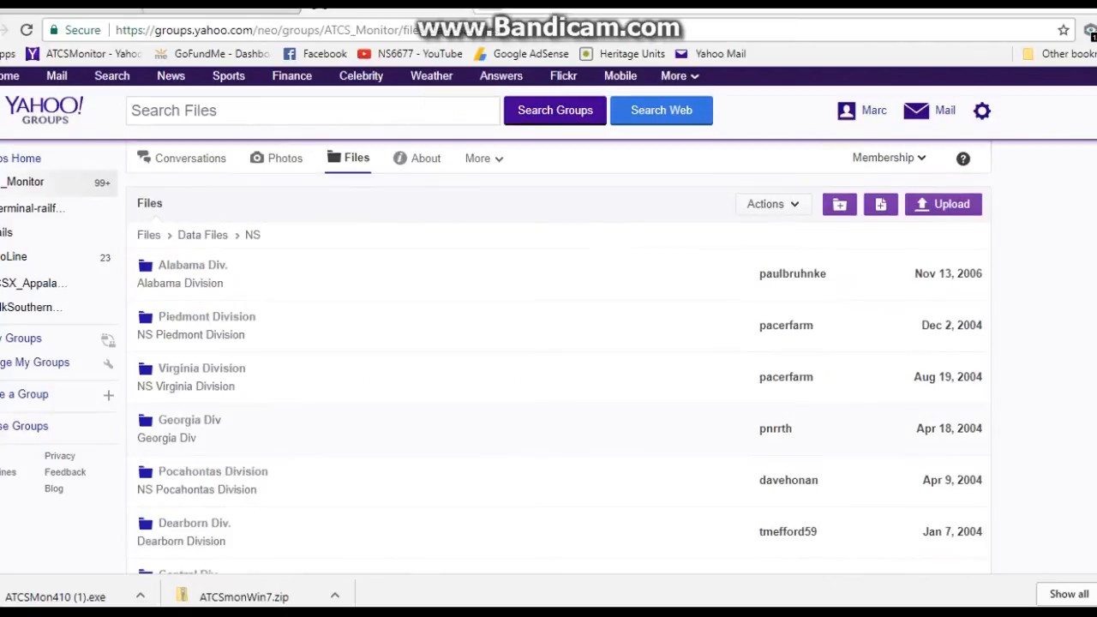
Step: Download the NS Pocahontas Division 1.4.6 archive from the NS division folder list
scroll(down, 3)
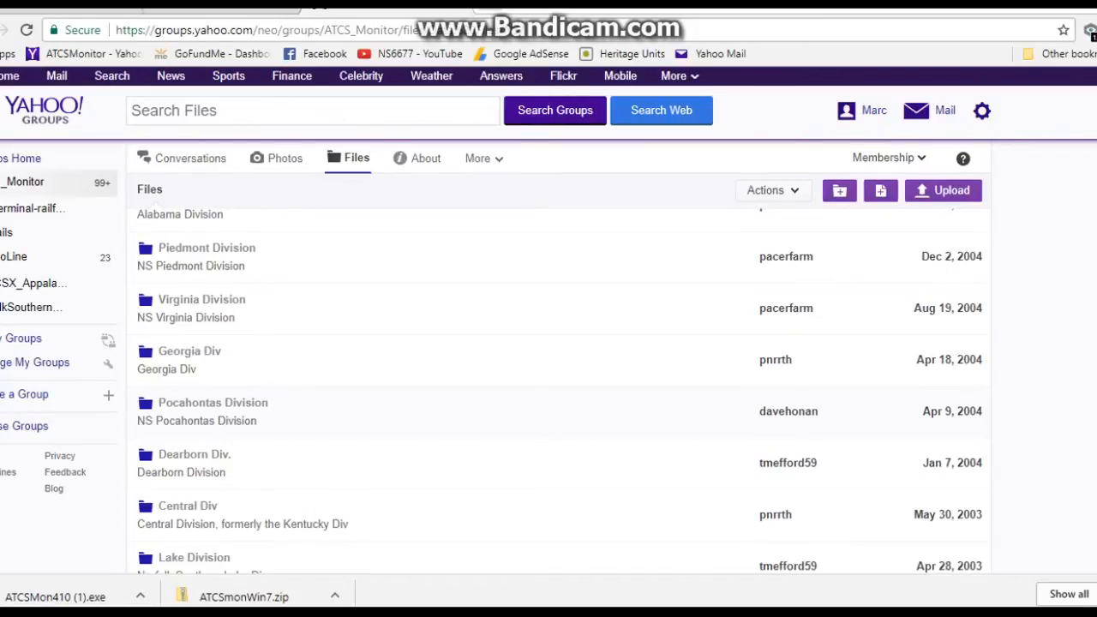
click(213, 403)
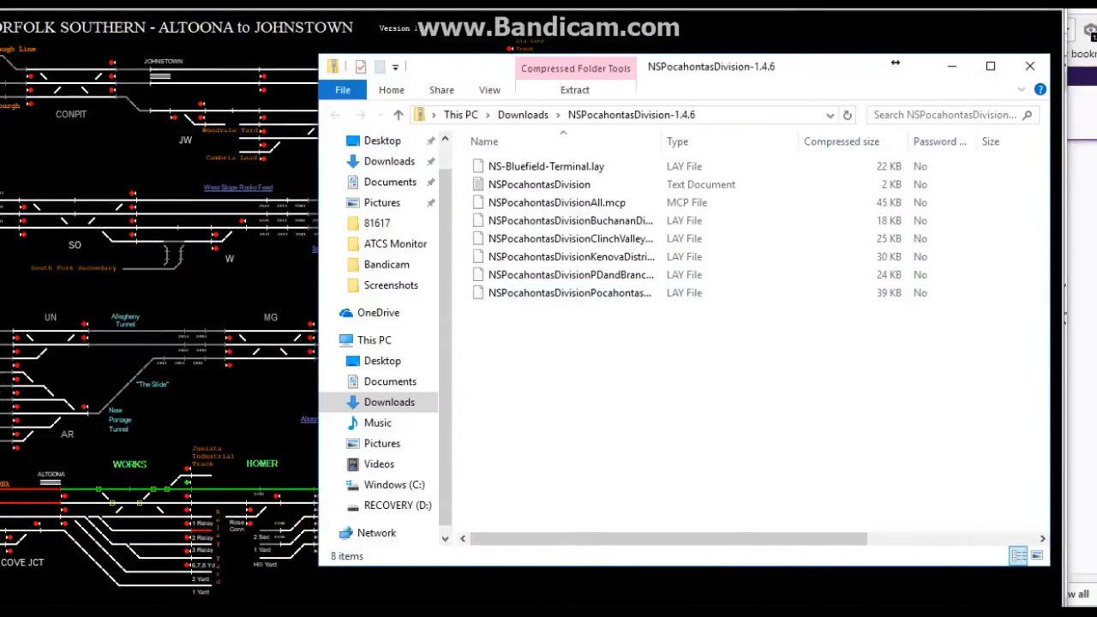
Step: Select and copy all files in the NSPocahontasDivision-1.4.6 archive
key(ctrl+a)
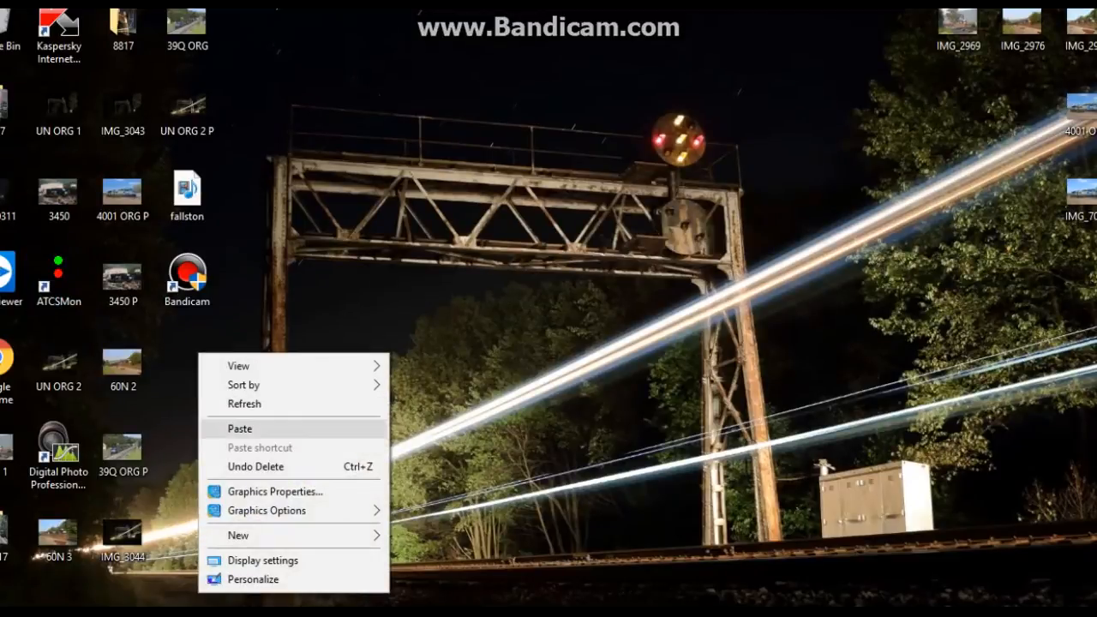
Step: Paste the Pocahontas Division files onto the desktop, close the archive, and copy the District layout
click(240, 428)
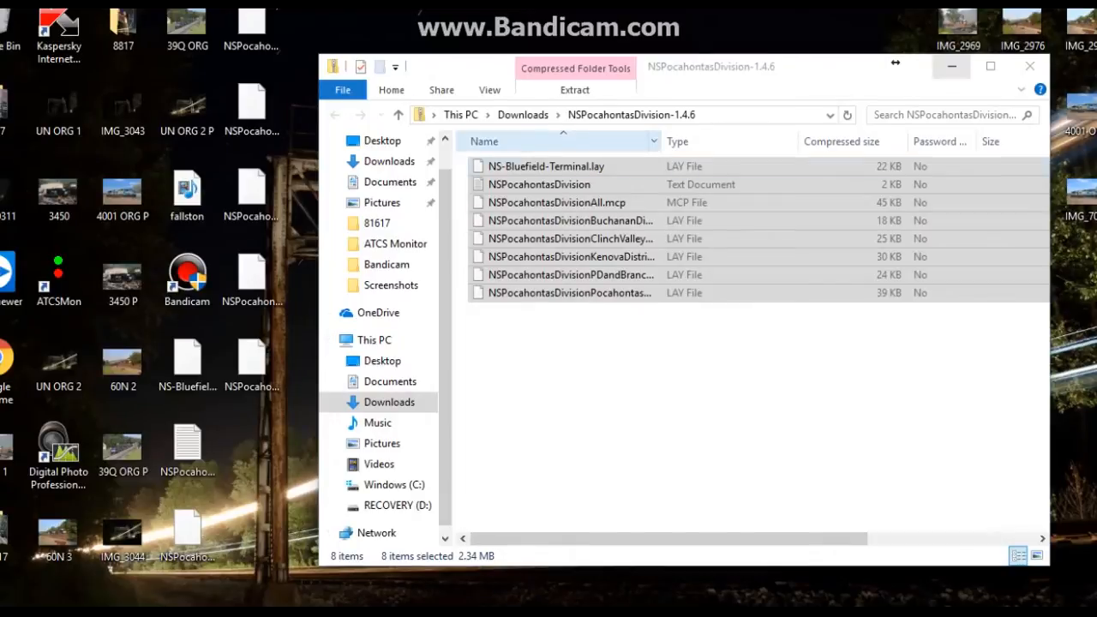
click(570, 292)
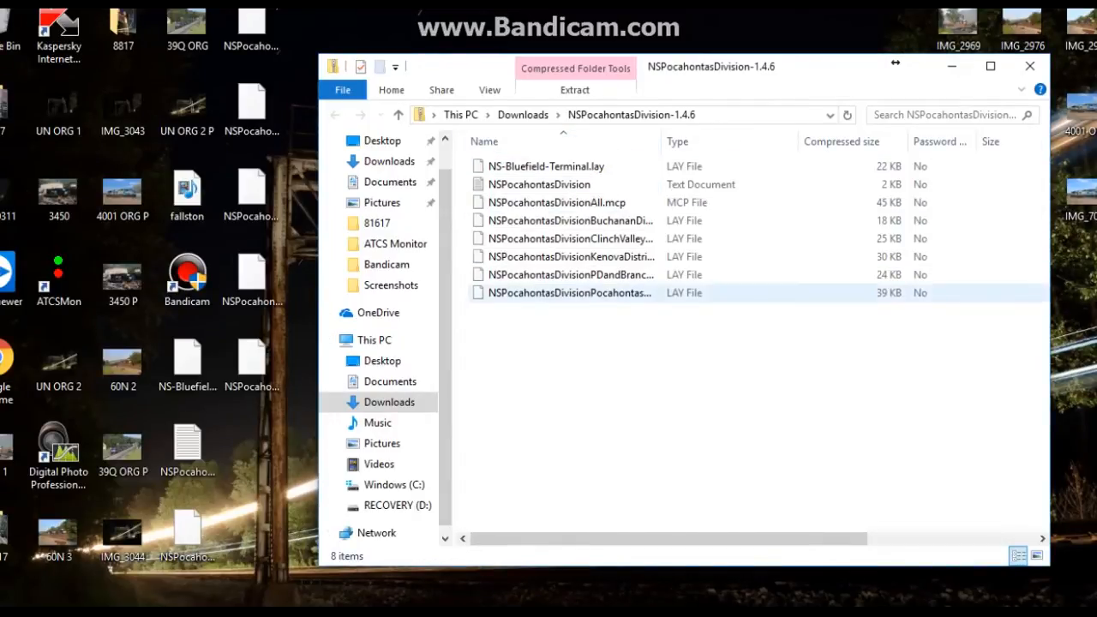
click(566, 292)
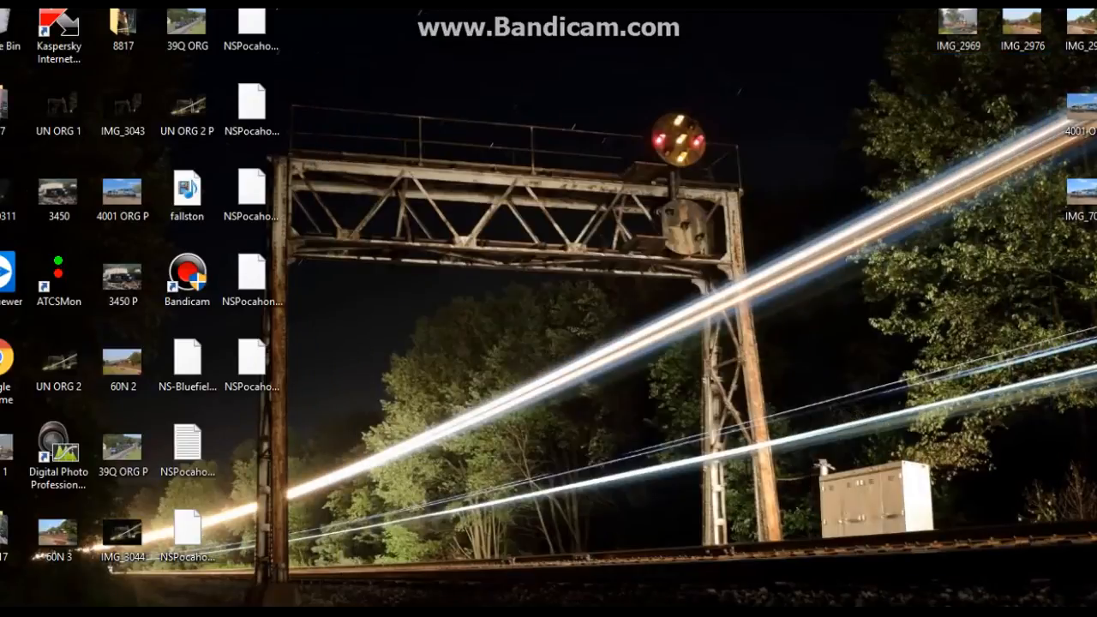
click(251, 356)
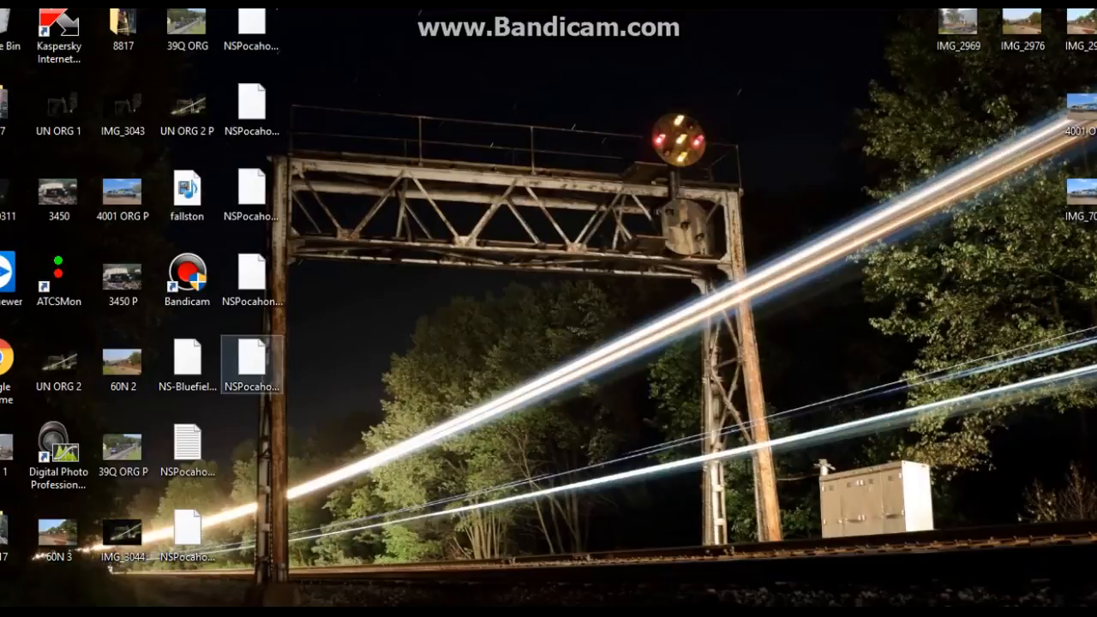
mouse_move(252, 360)
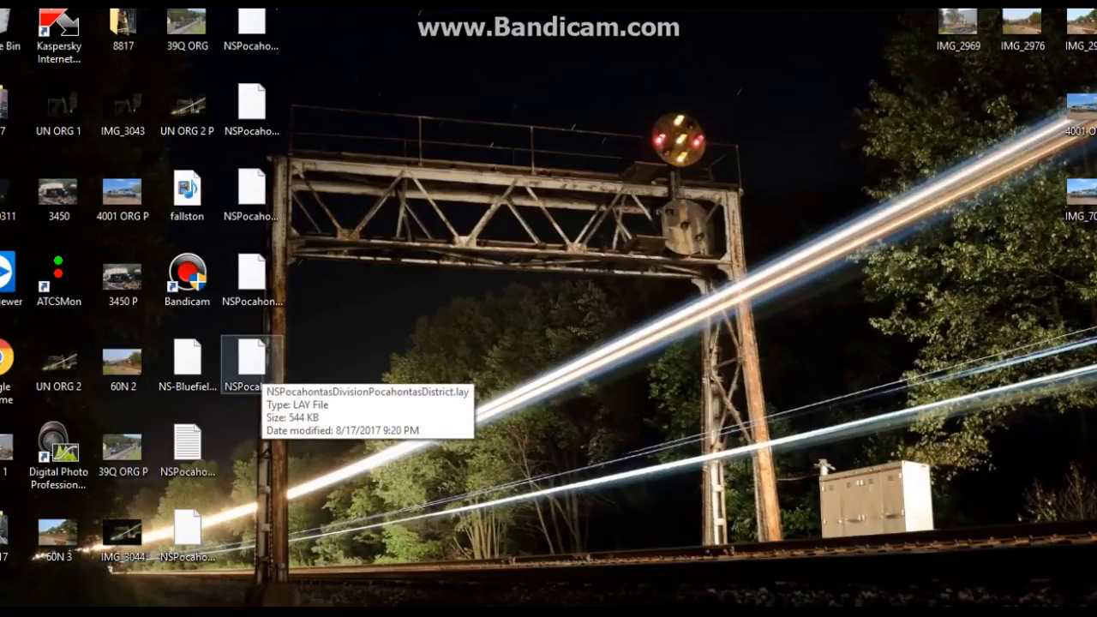
right_click(251, 364)
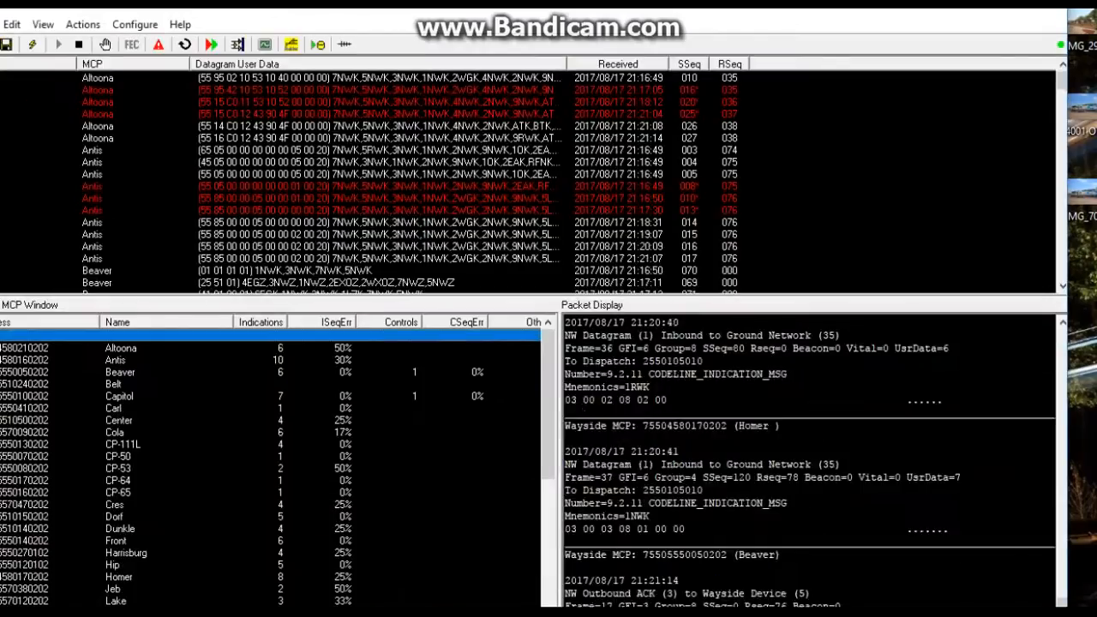
Step: Paste the Pocahontas District .lay file into Layouts and set it as the Display tab layout
click(135, 24)
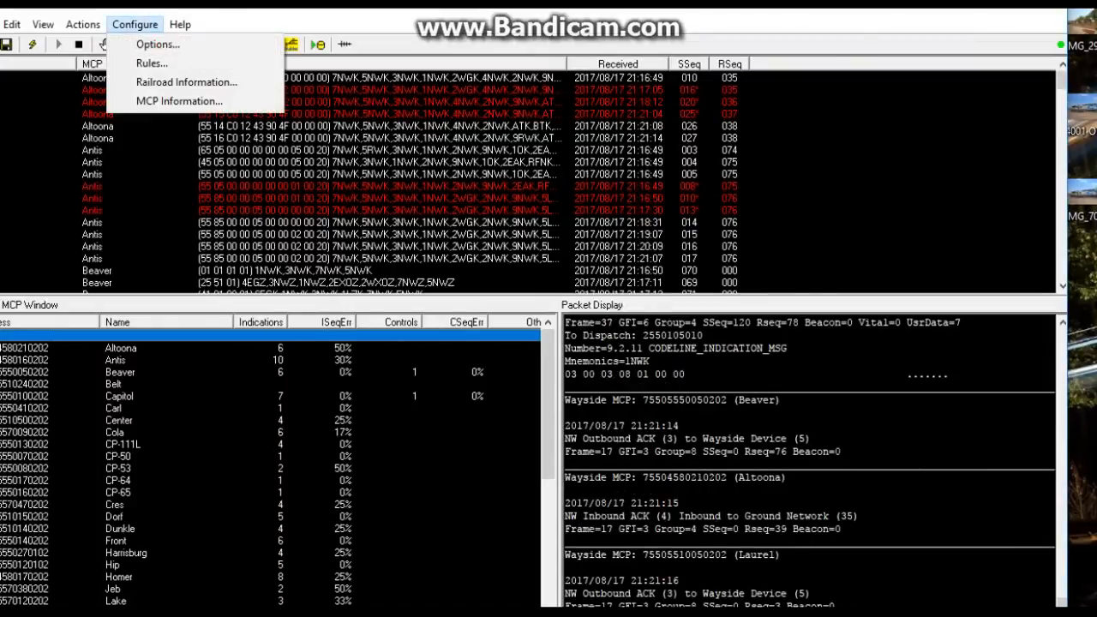
click(157, 44)
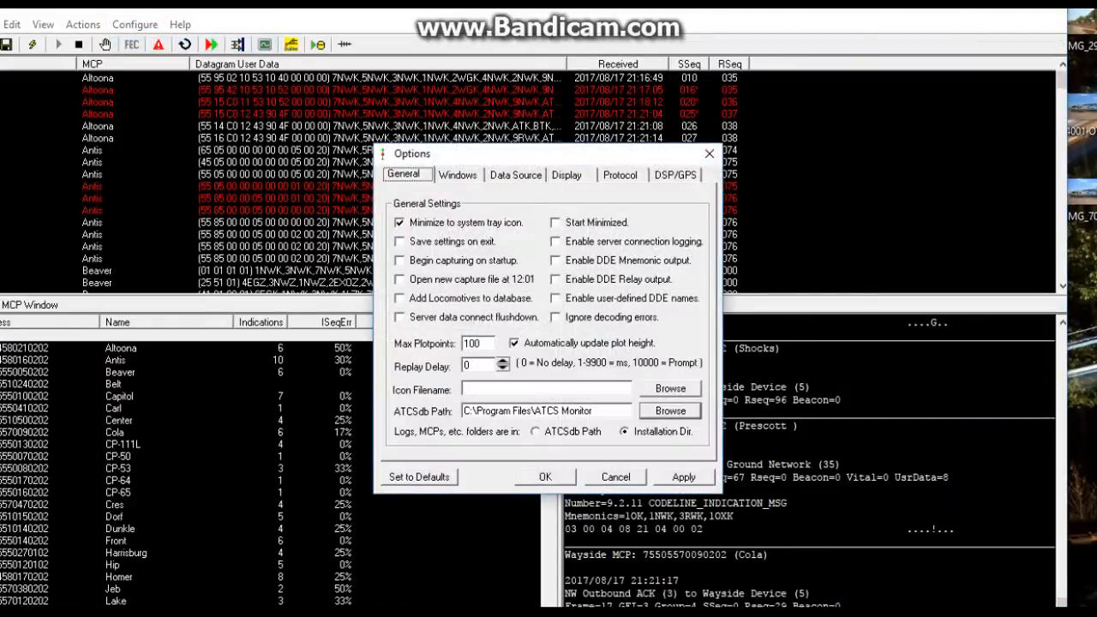
click(565, 175)
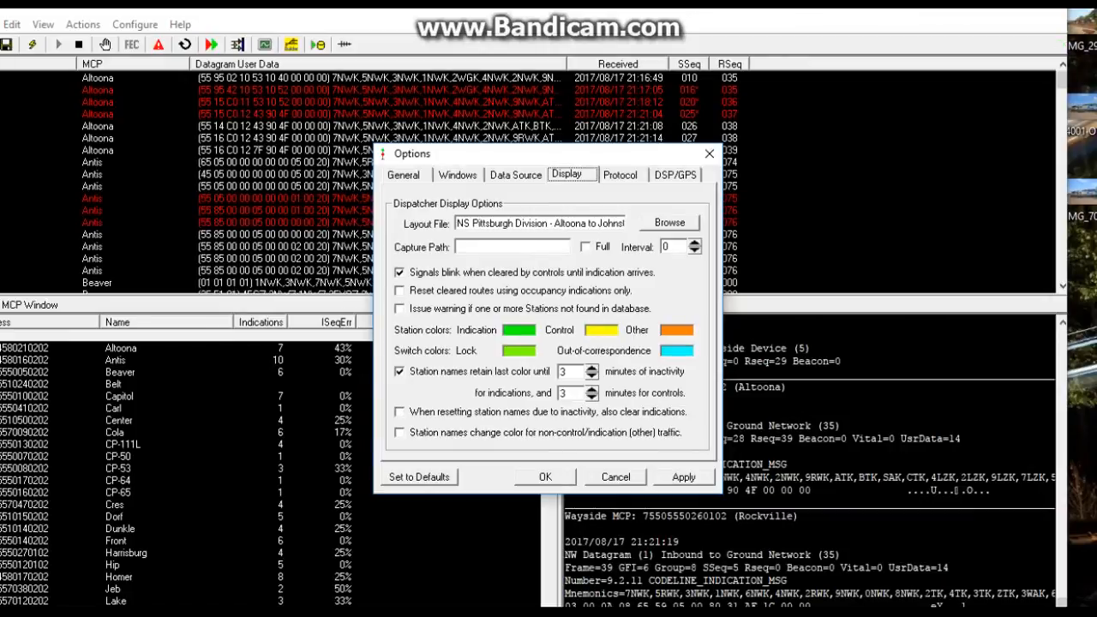
click(669, 222)
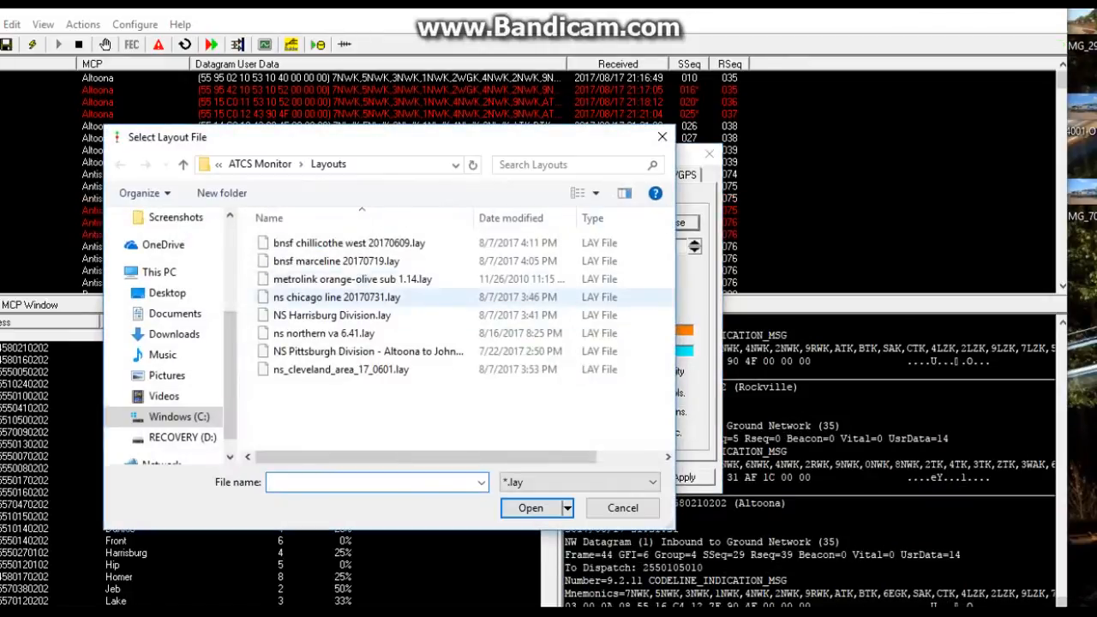
click(335, 260)
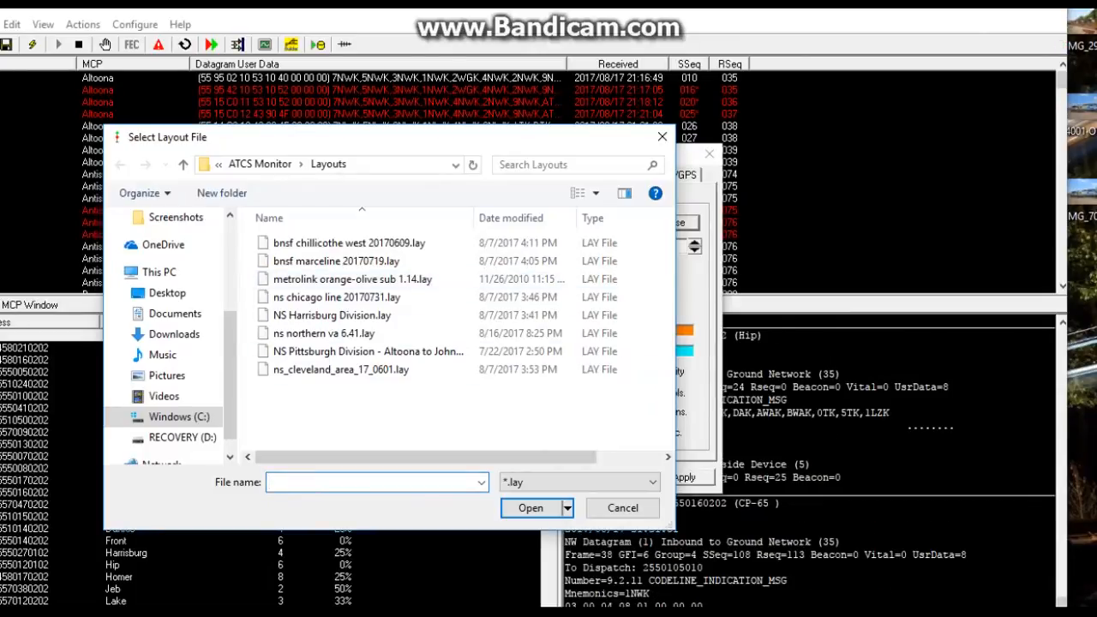
right_click(377, 481)
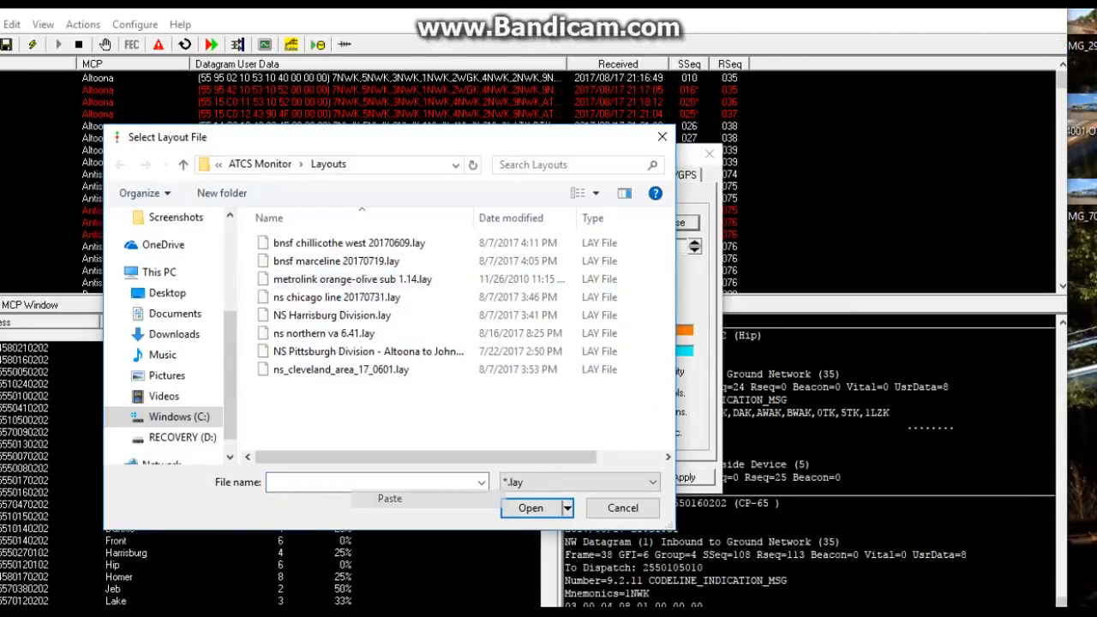
click(369, 386)
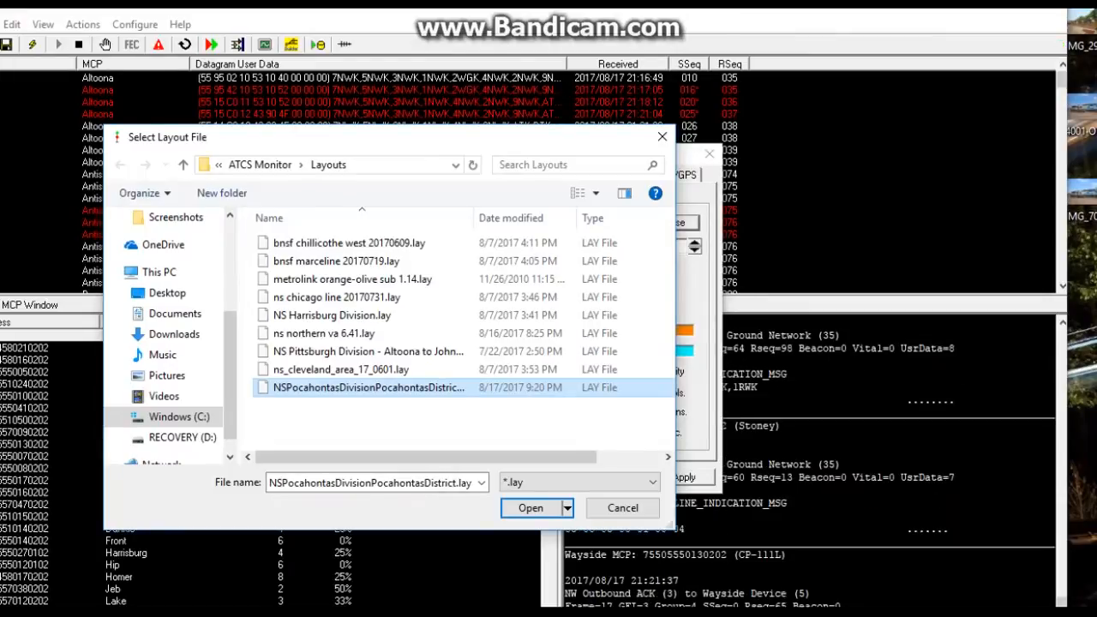
mouse_move(360, 388)
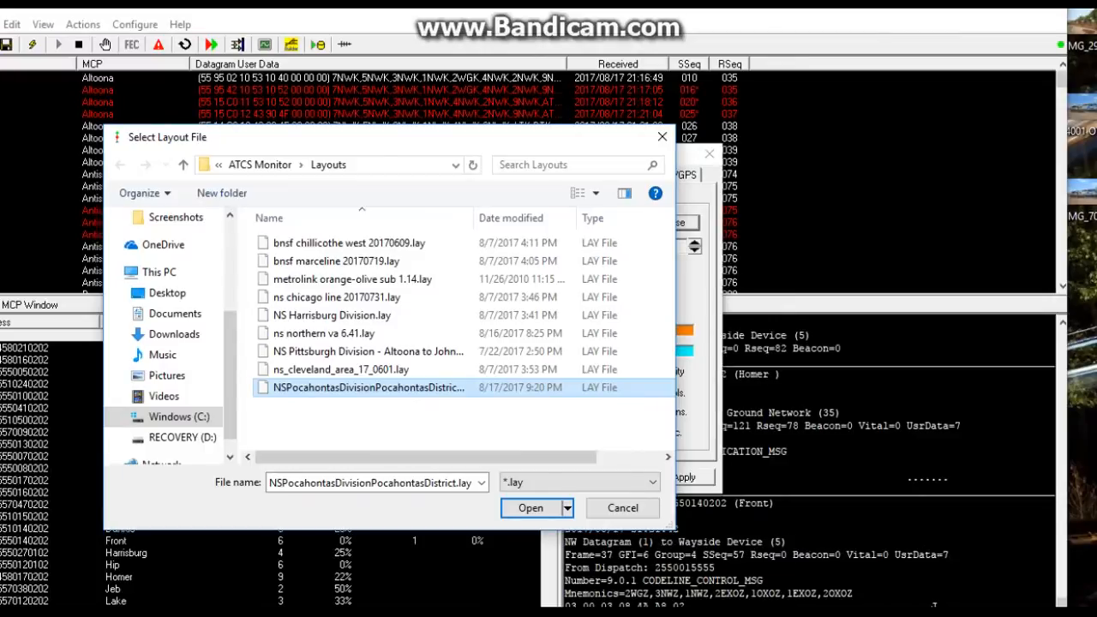
click(530, 507)
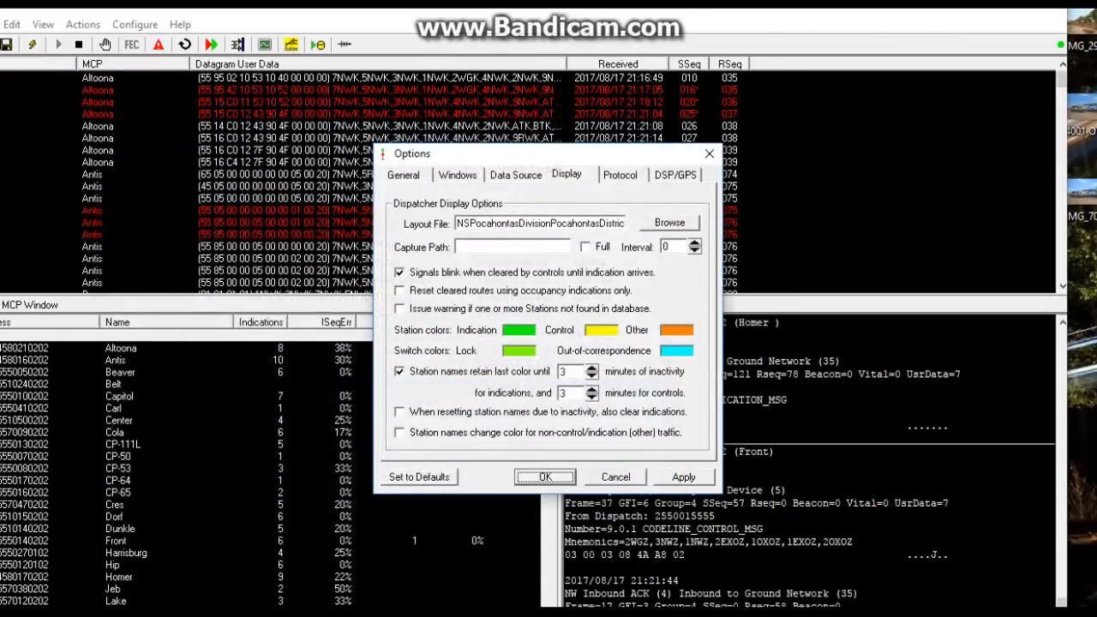
click(545, 476)
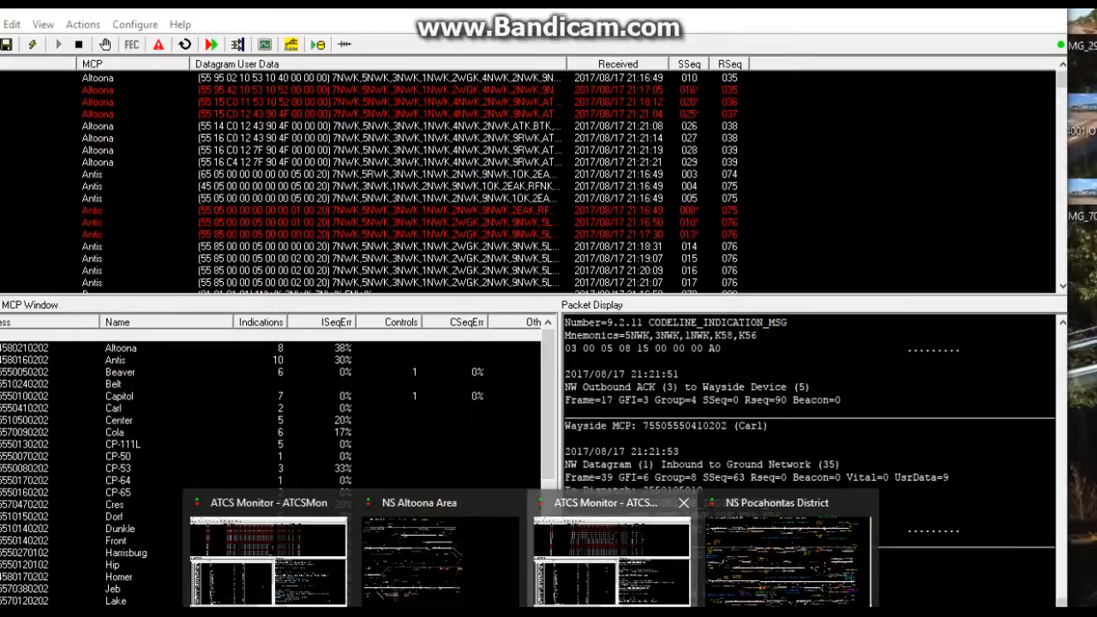
Step: From the MCP list, import NSPocahontasDivisionAll.mcp from the Desktop
click(134, 24)
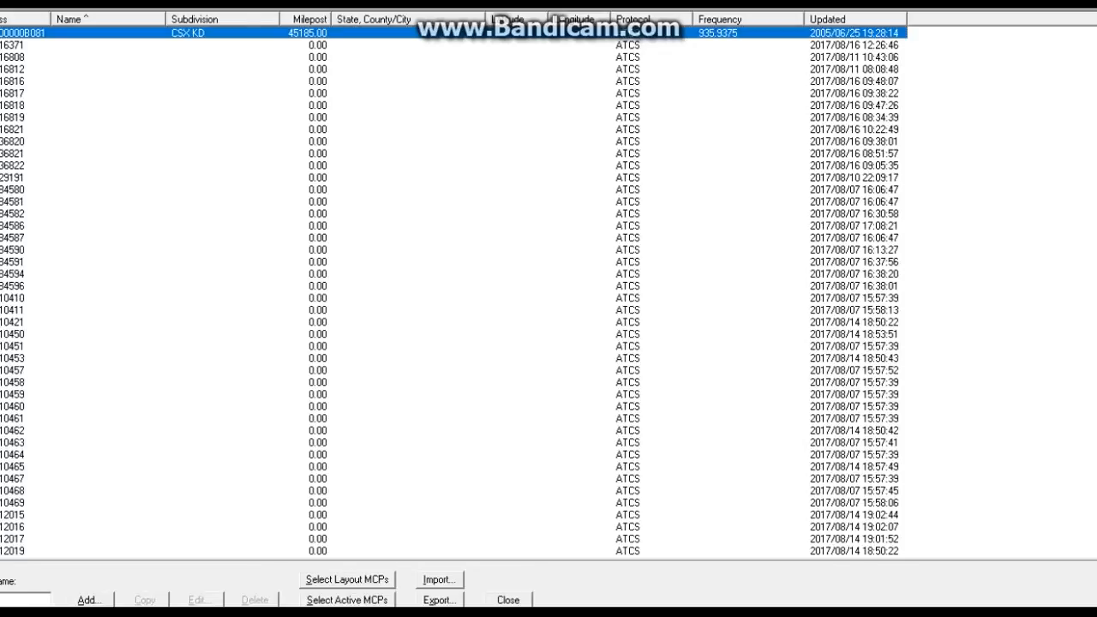
click(438, 579)
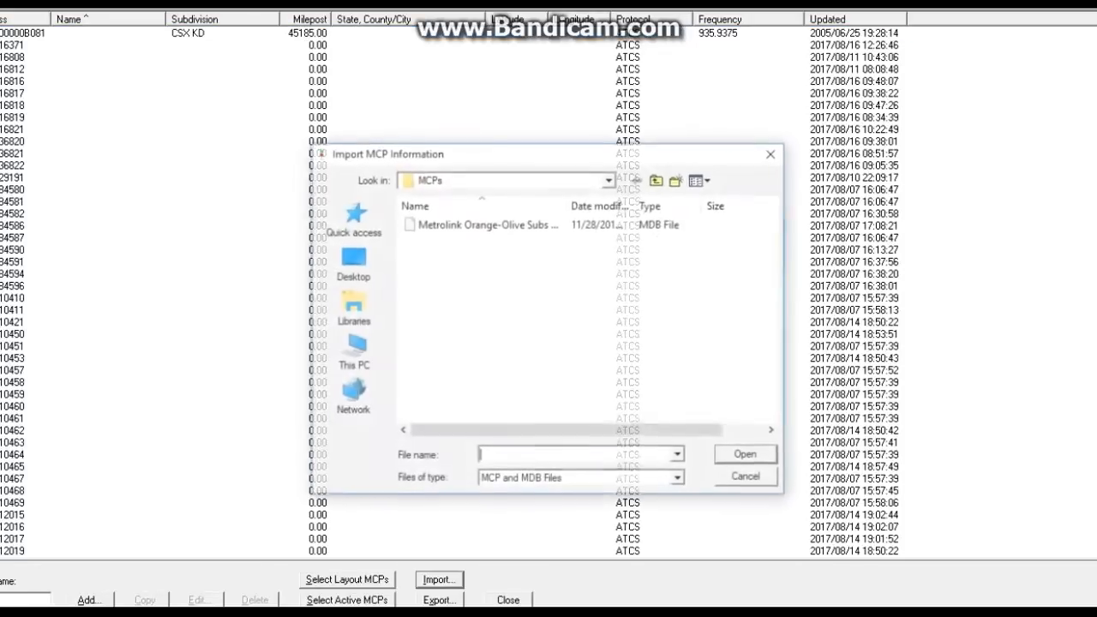
click(352, 265)
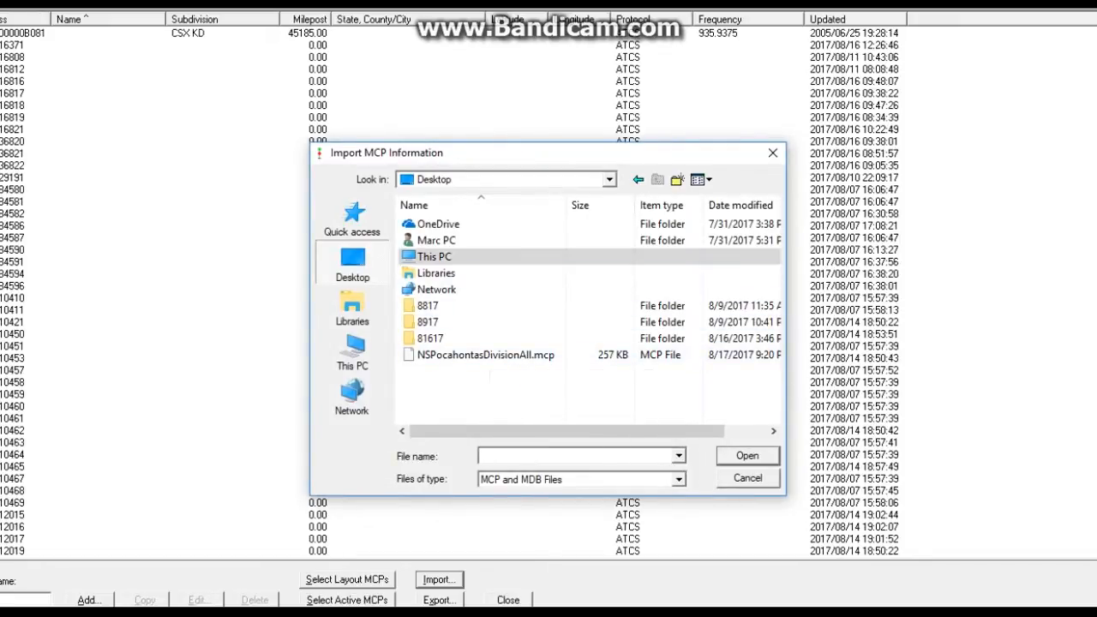
click(484, 355)
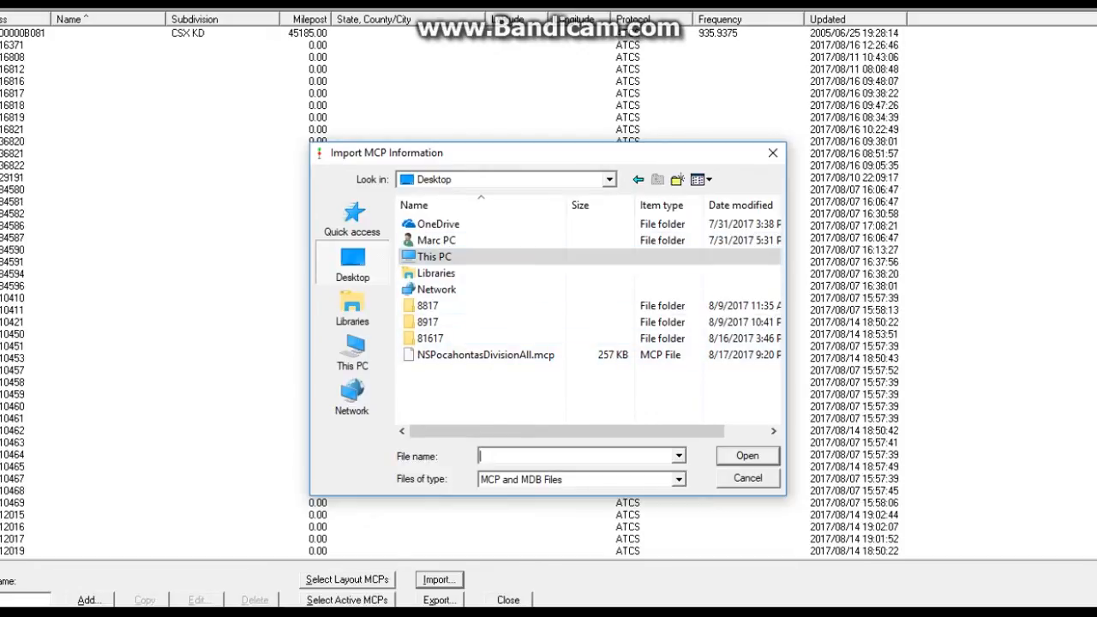
click(484, 355)
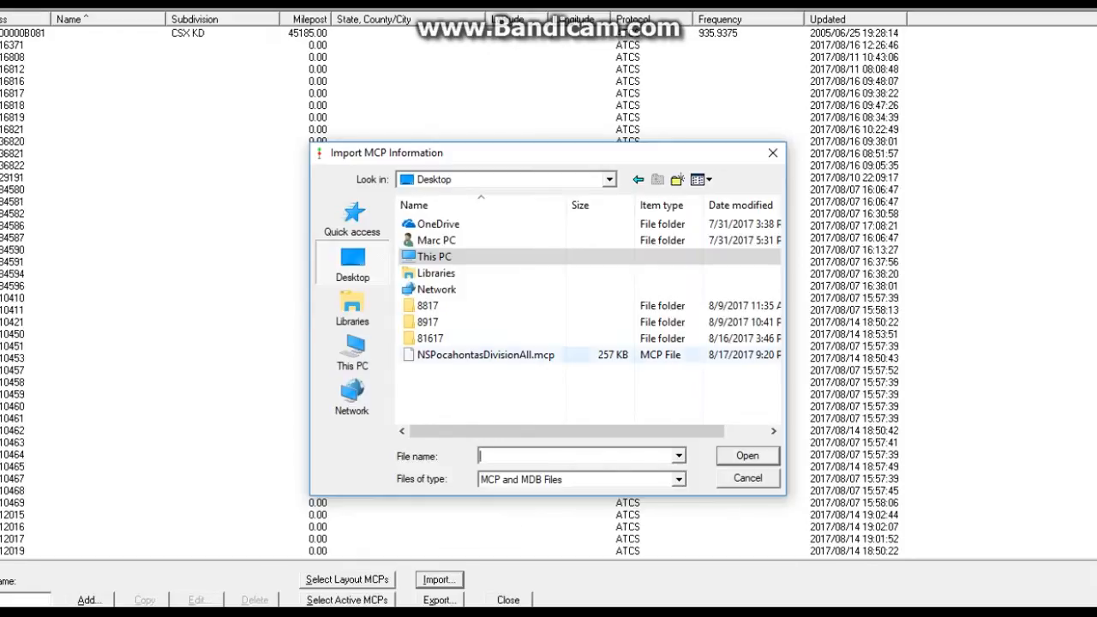
click(747, 455)
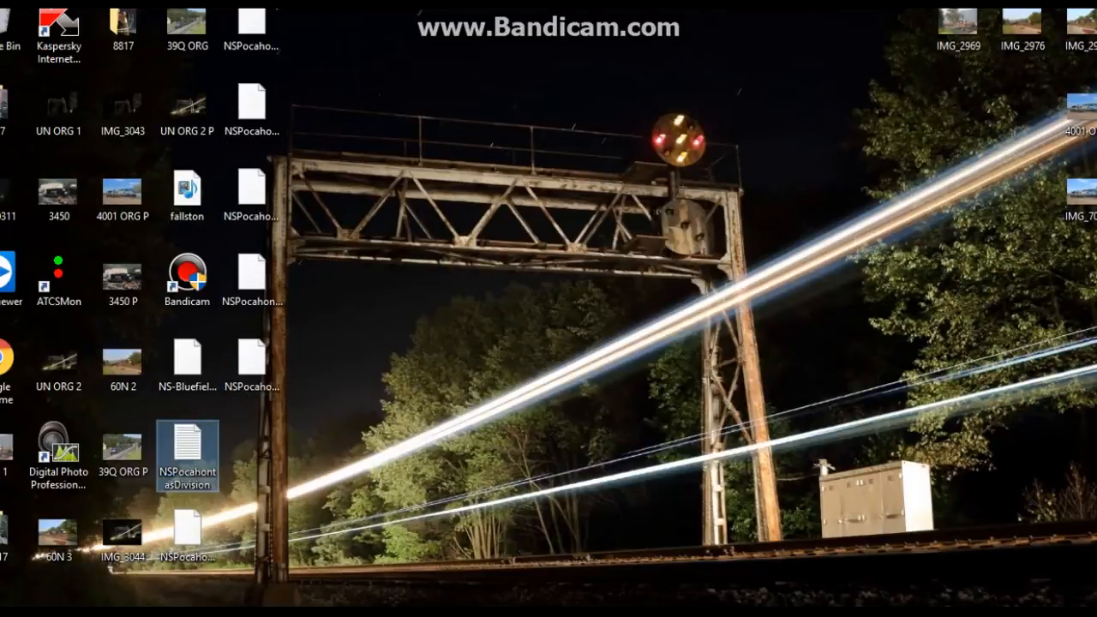
Step: Open the NSPocahontasDivision readme text file from the desktop in Notepad
double_click(187, 453)
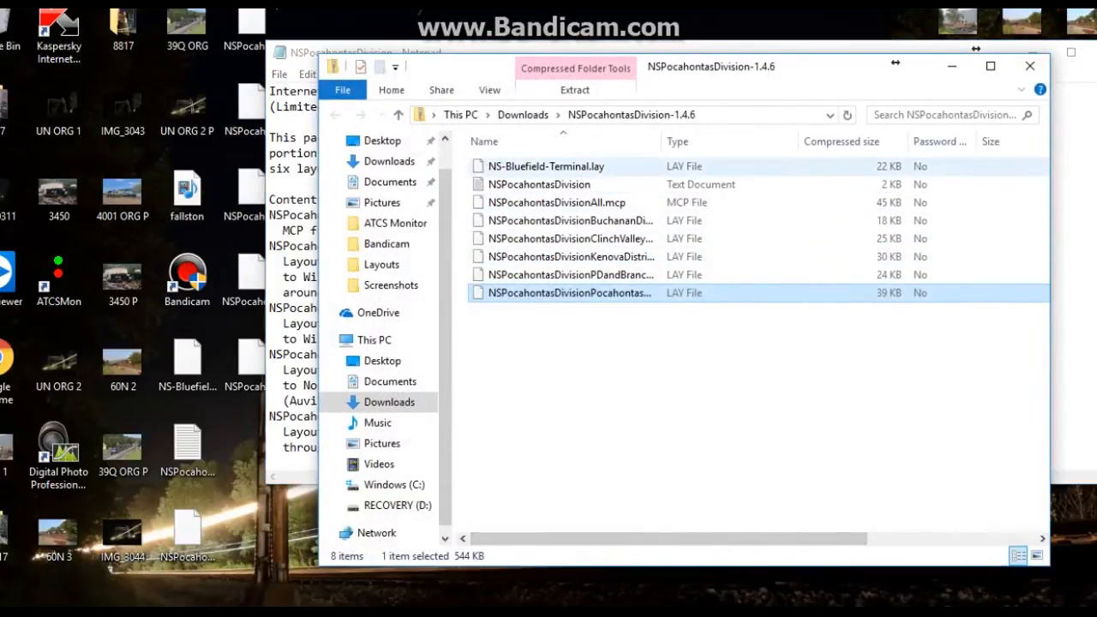
click(539, 184)
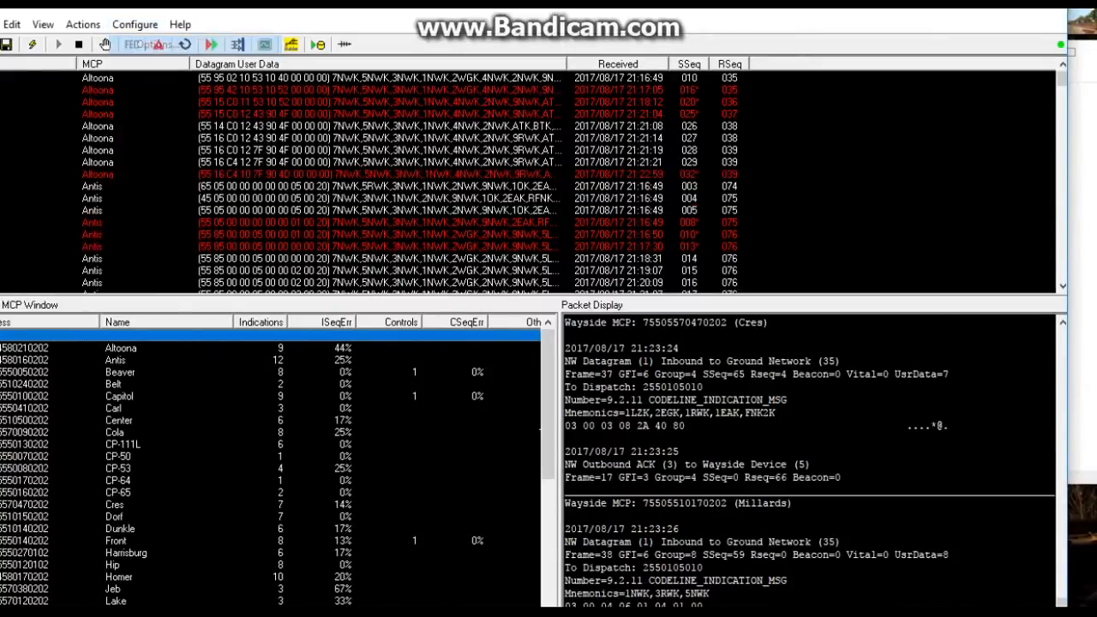
Step: Add server ns-virginia.dyndns.org on port 4795 as a data source and apply Options
click(147, 44)
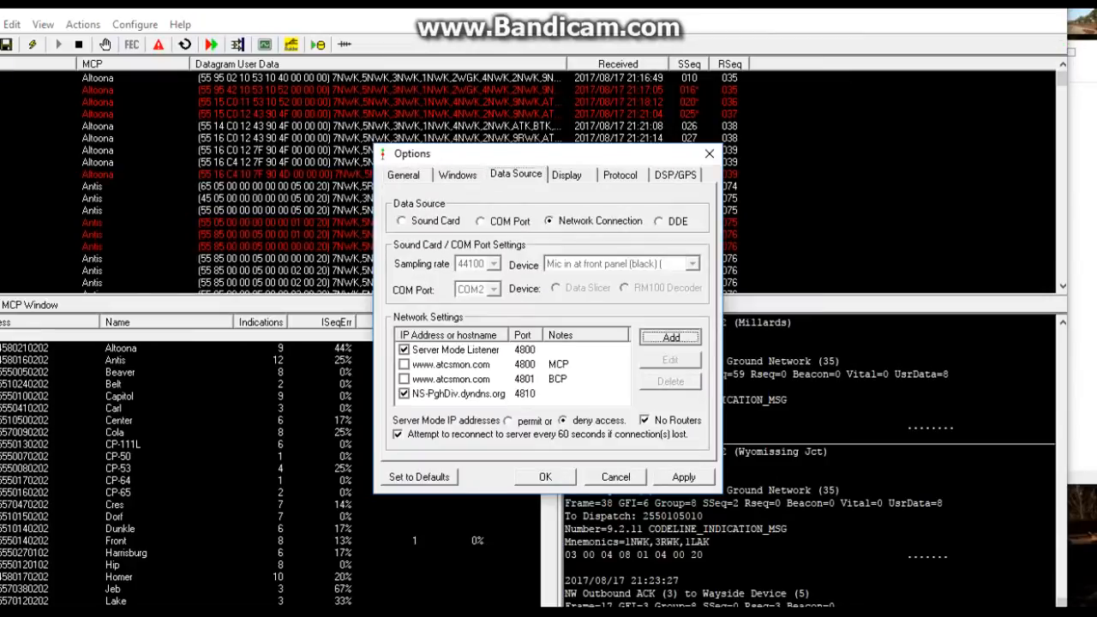
click(669, 337)
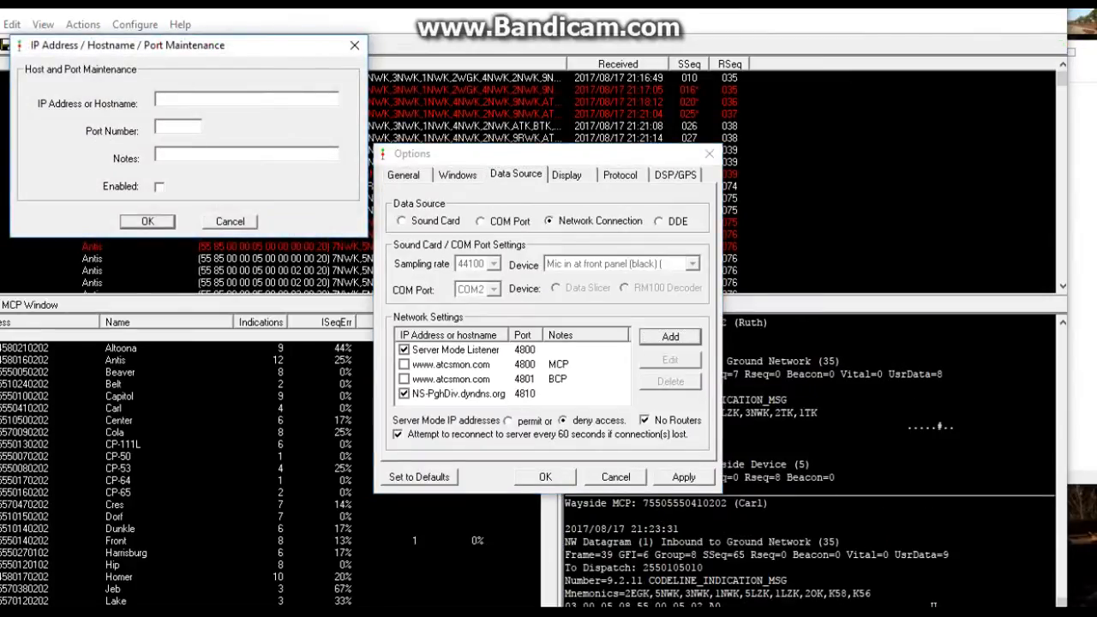
text(ns-virginia.dyndns.org)
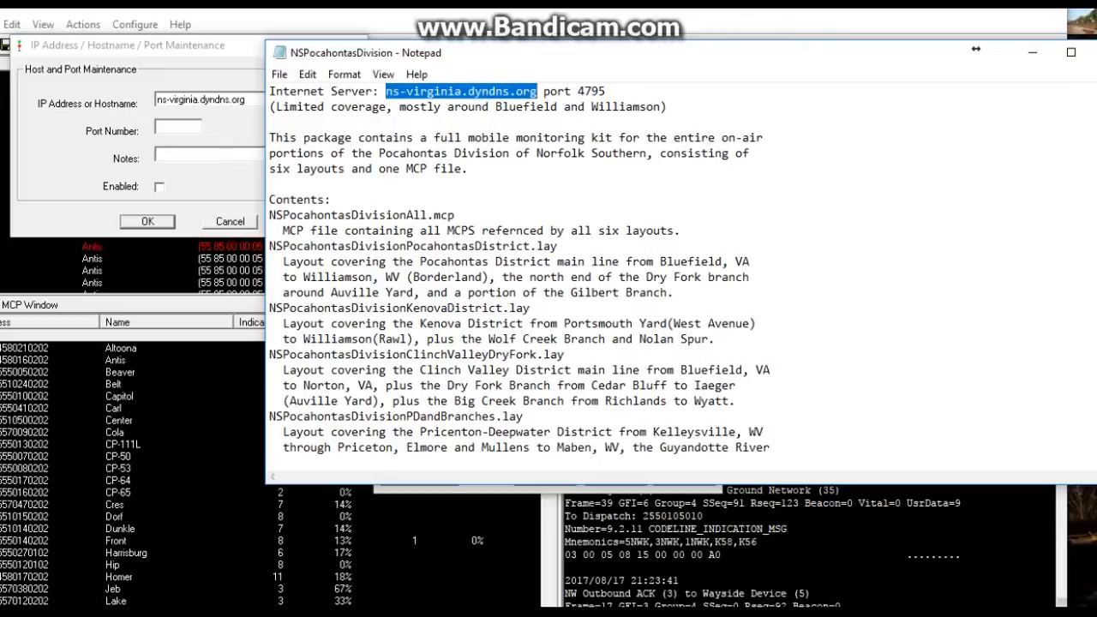
right_click(590, 90)
text(4795)
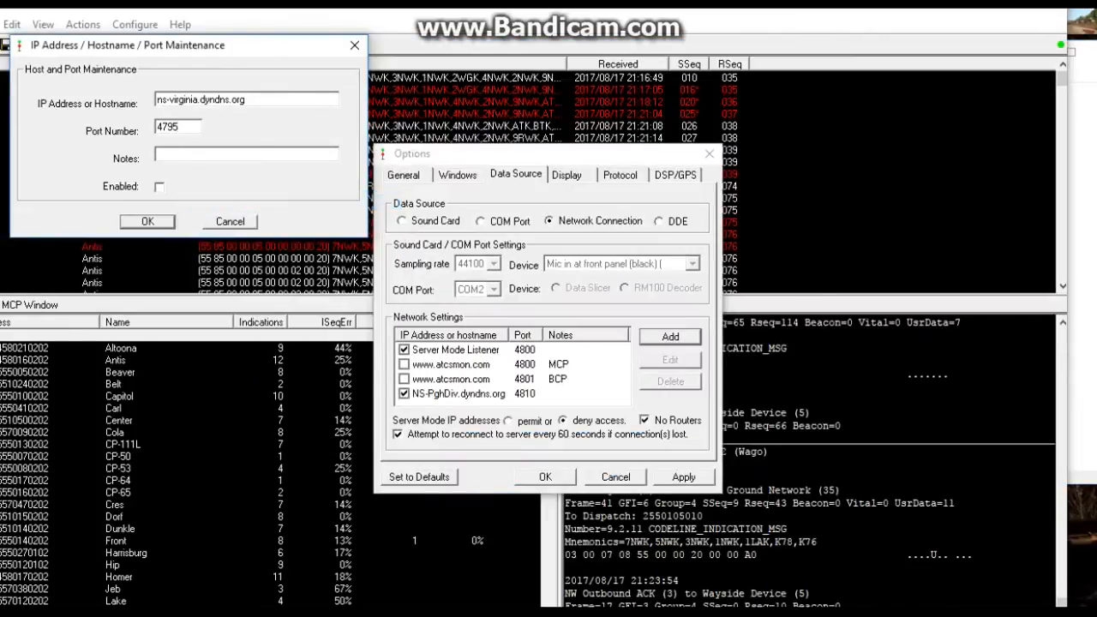
click(158, 186)
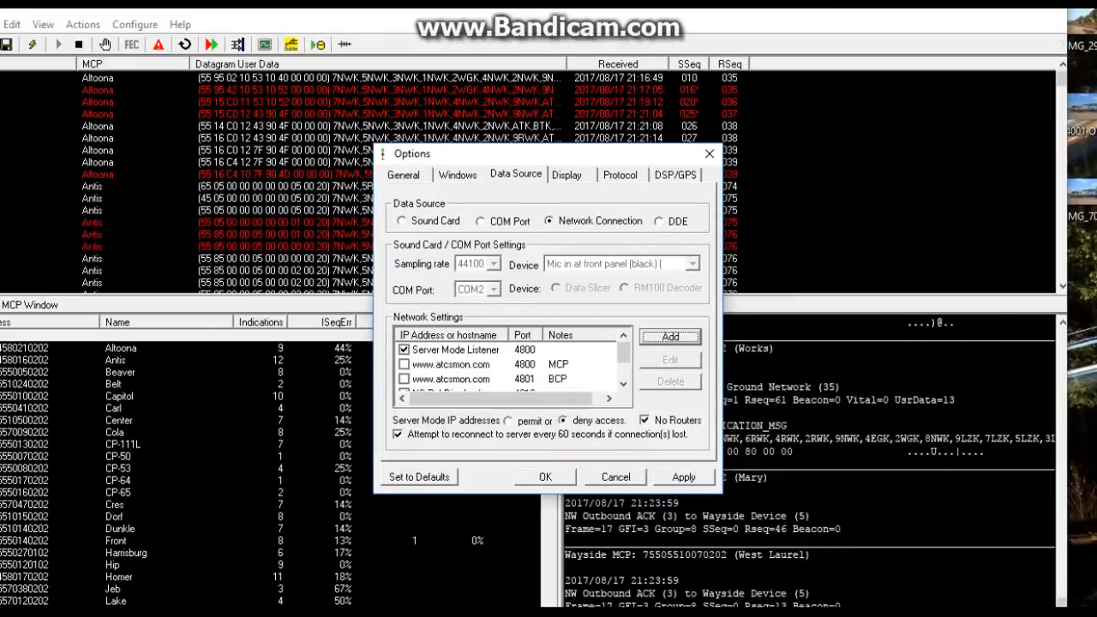
click(545, 476)
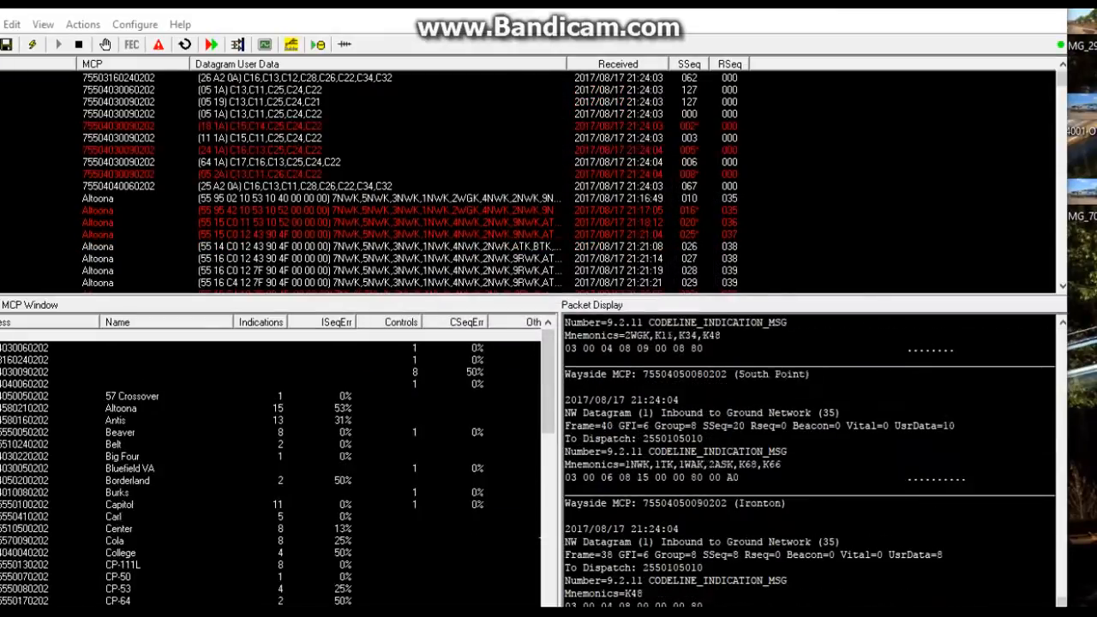
Step: Save the current ATCS Monitor setup as a new profile file named Pokey
click(13, 24)
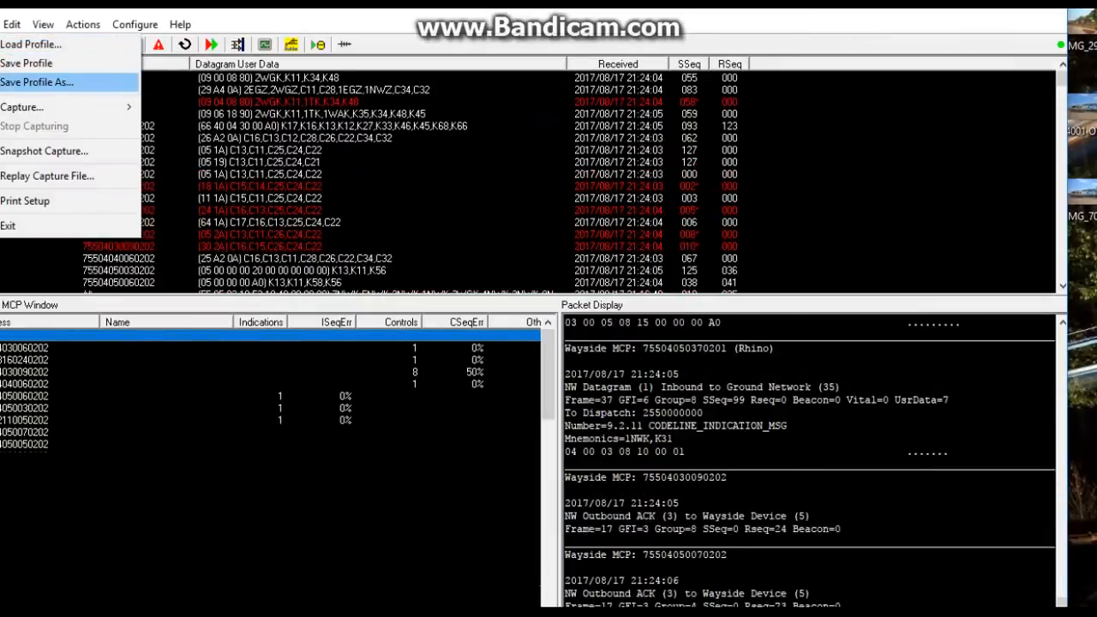
click(37, 82)
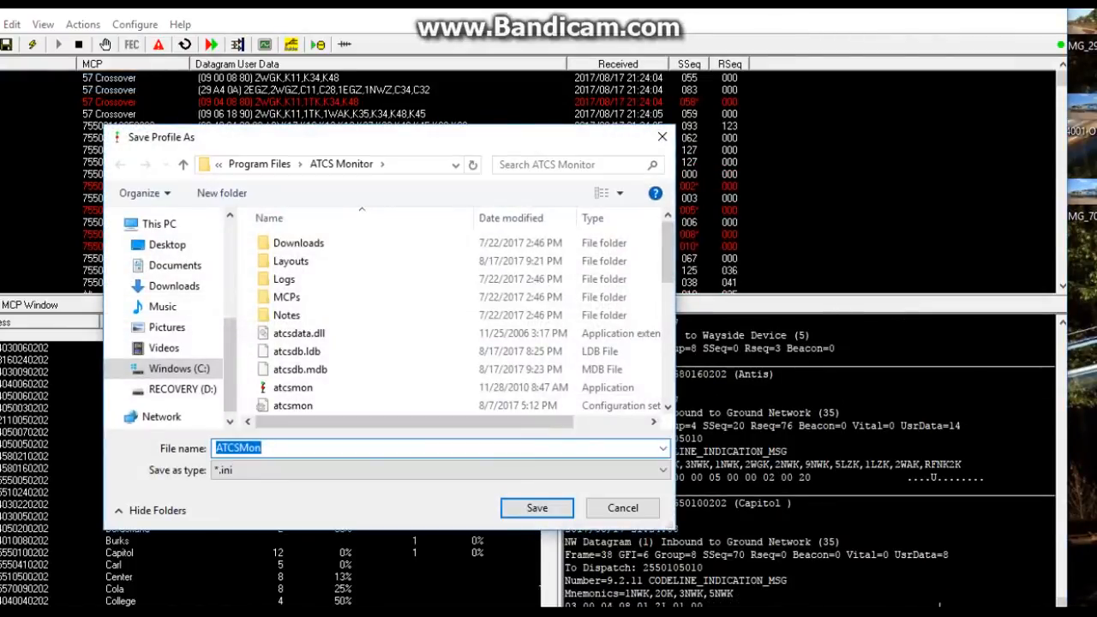
text(Poke)
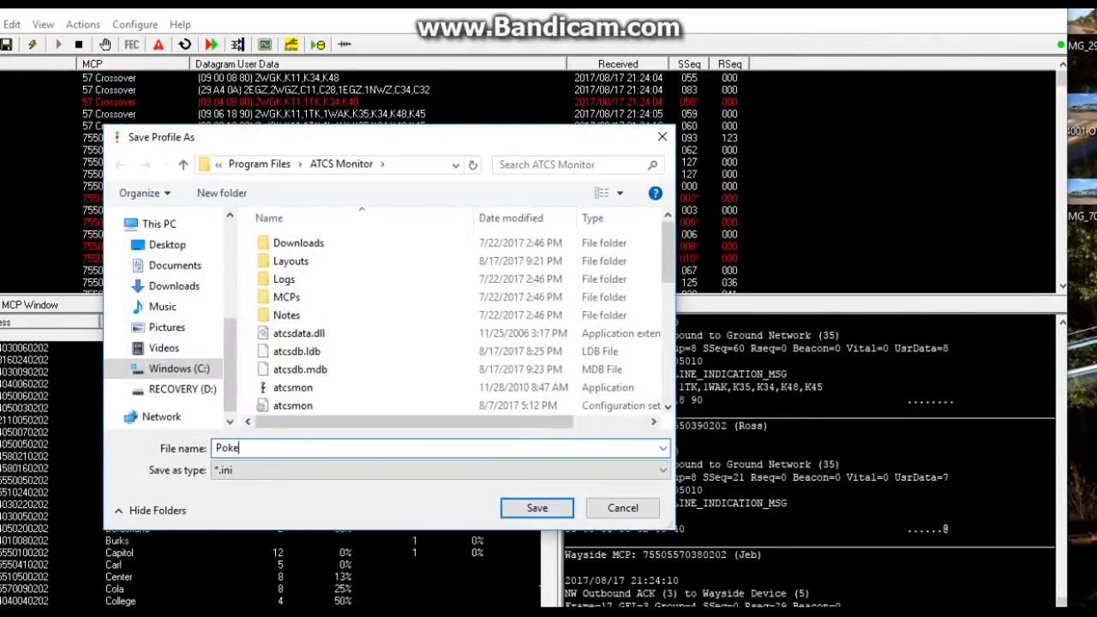
click(536, 507)
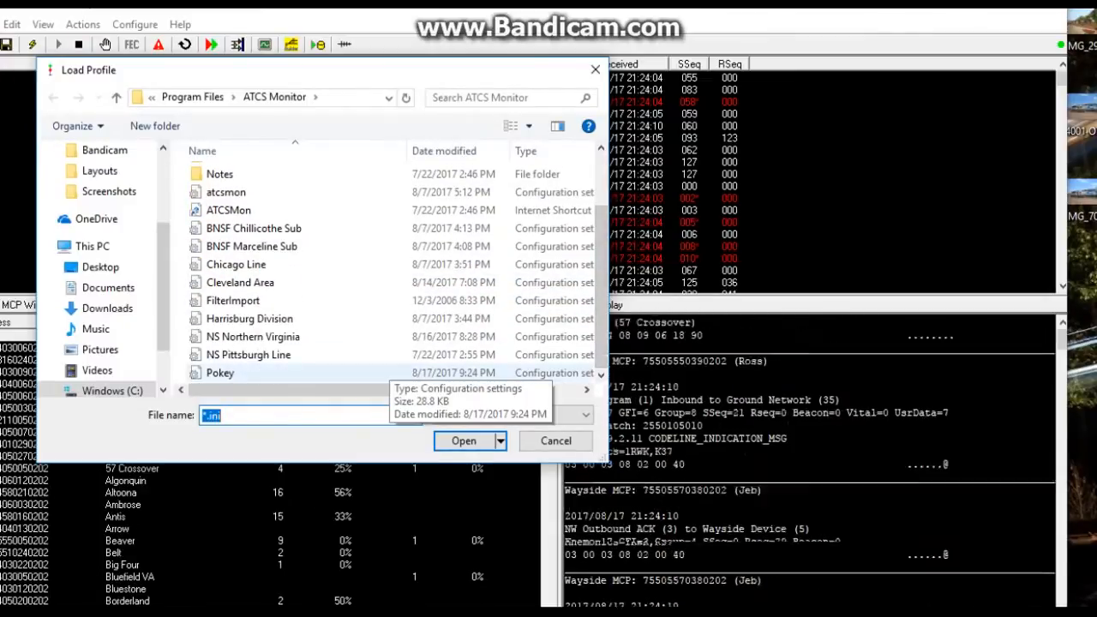
click(555, 441)
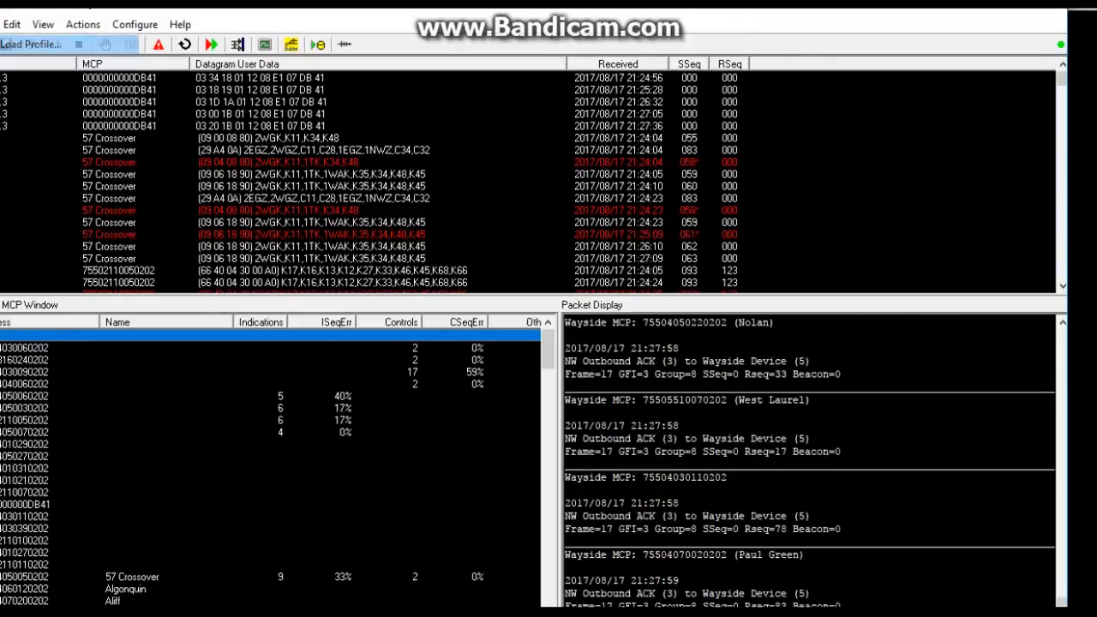
click(32, 44)
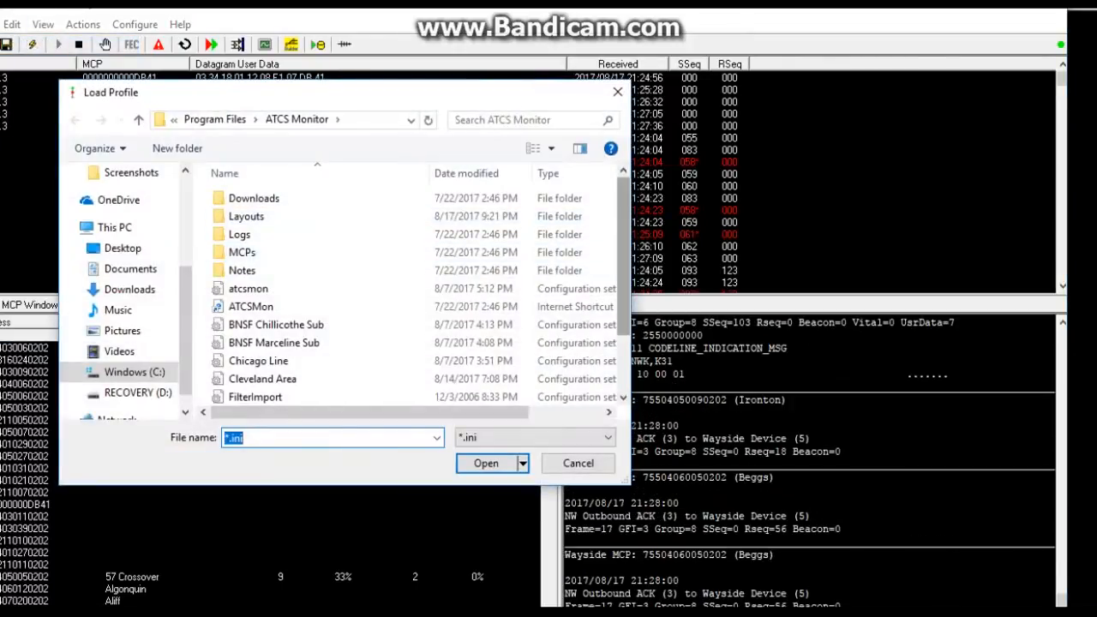
scroll(down, 3)
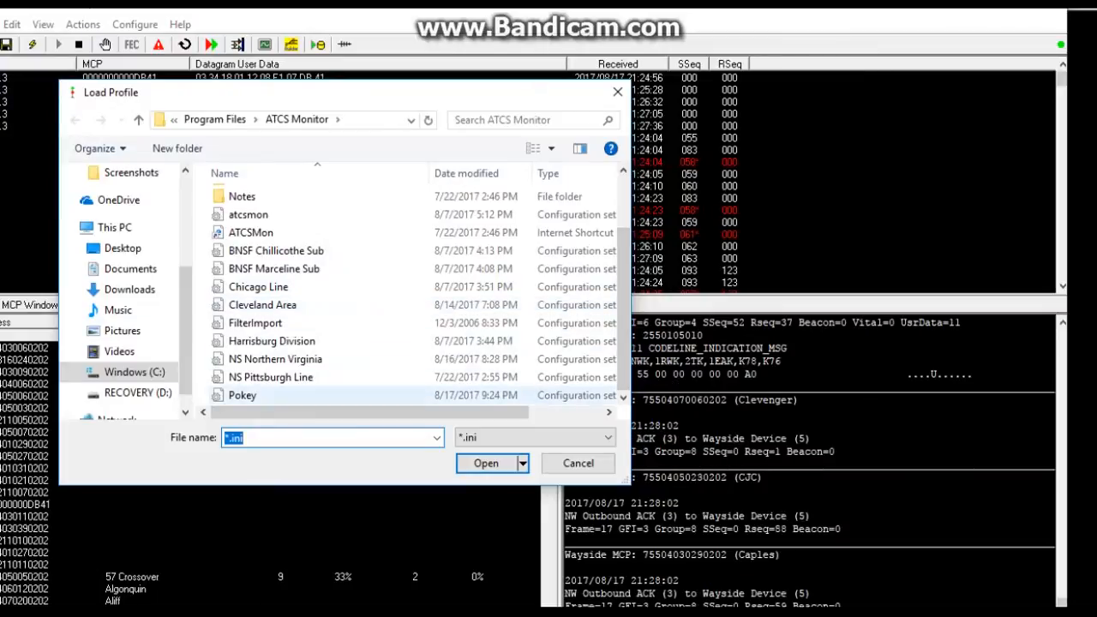
click(578, 463)
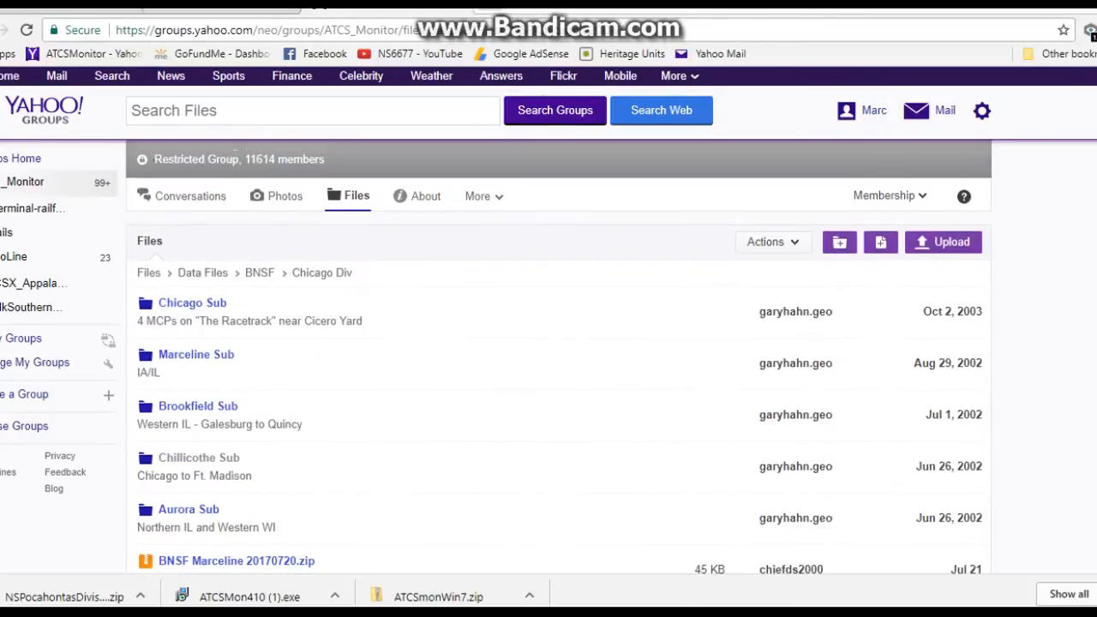
Step: Scroll the BNSF Chicago Division file listing toward the Chillicothe Sub folder
scroll(down, 3)
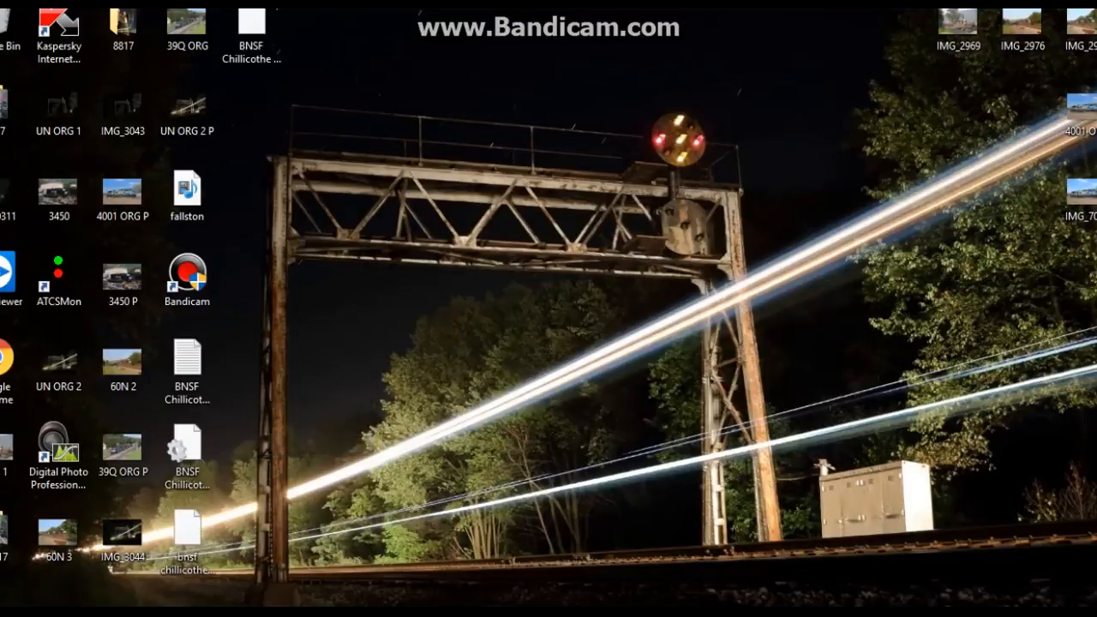
click(186, 455)
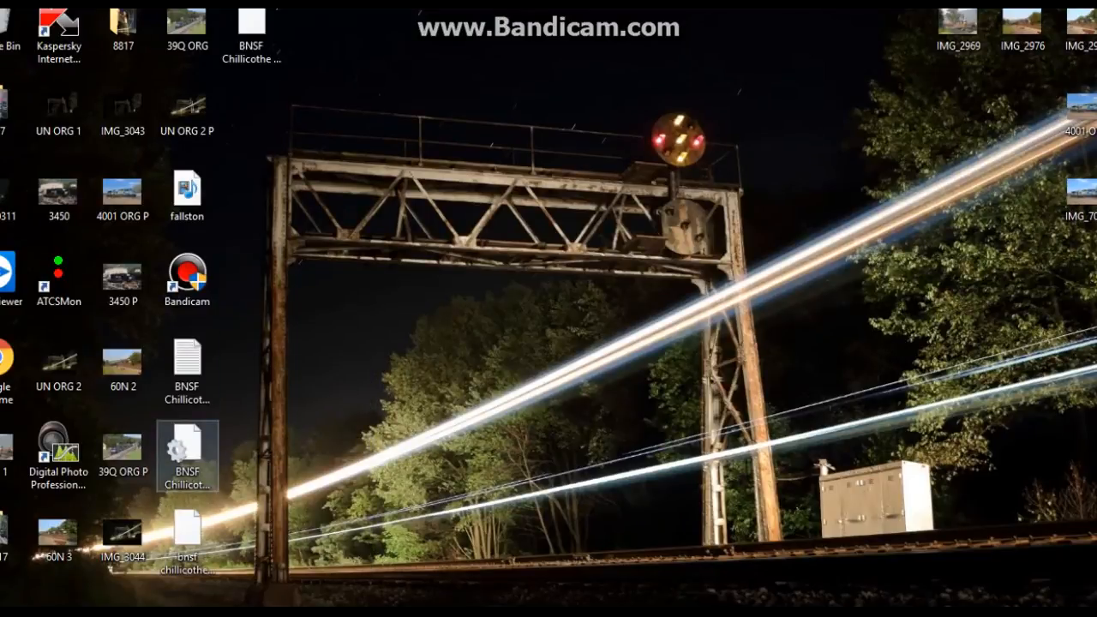
mouse_move(186, 450)
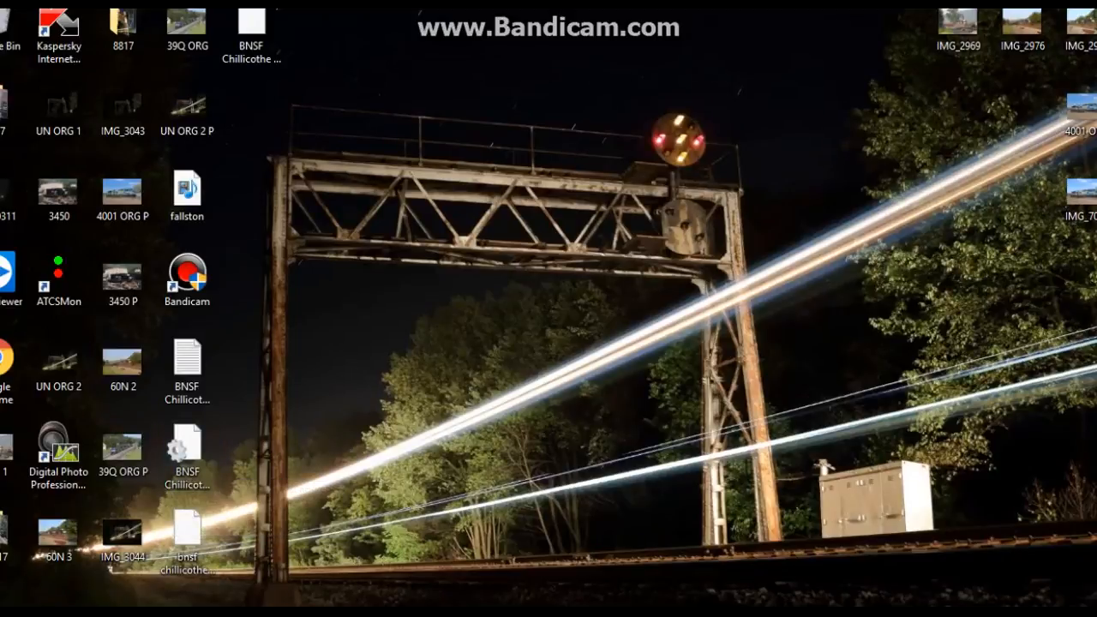
click(187, 364)
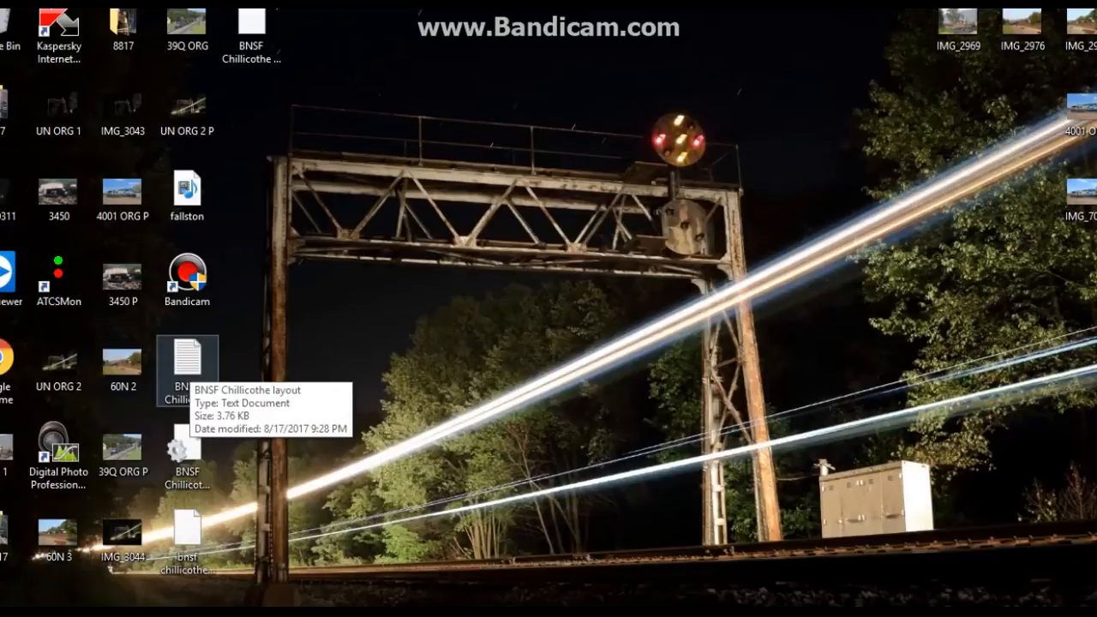
mouse_move(186, 536)
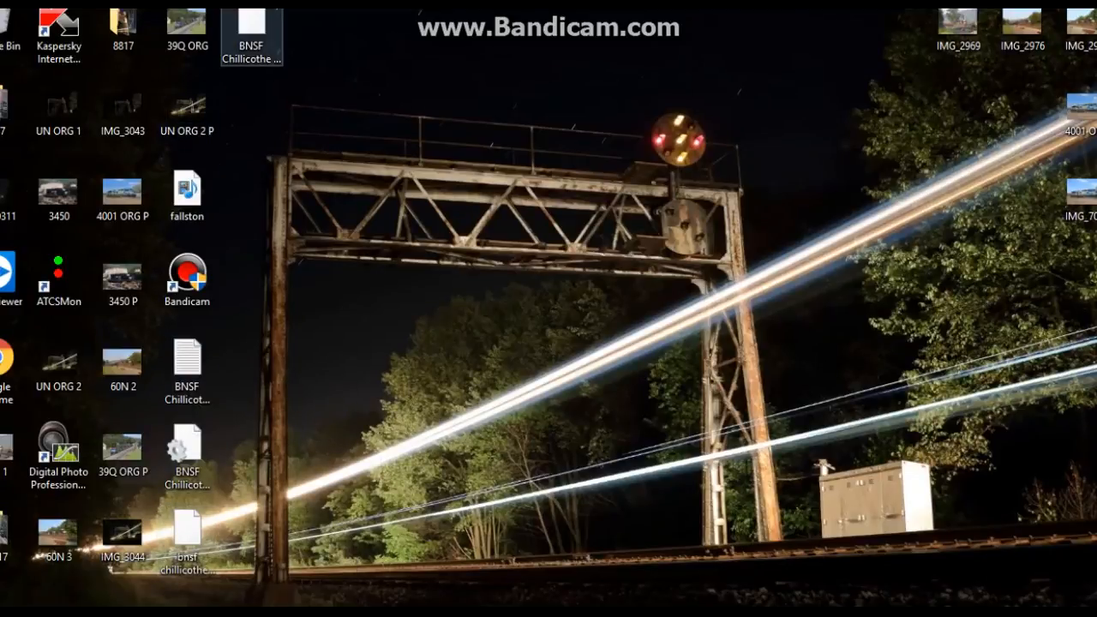
mouse_move(251, 34)
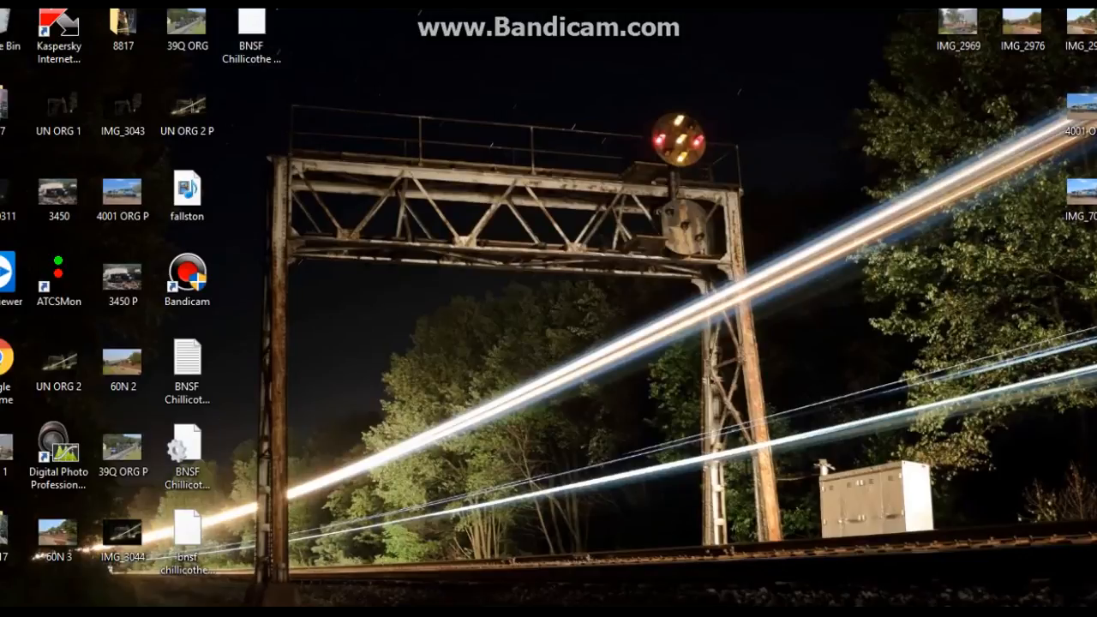
click(186, 549)
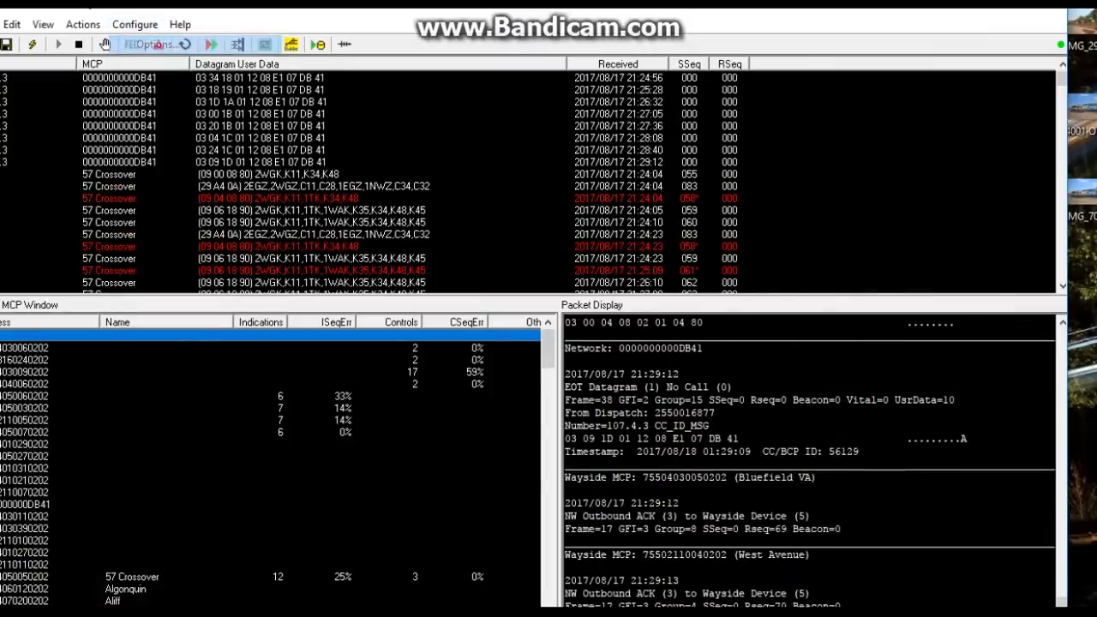
Step: Set the dispatcher layout to bnsf chillicothe west 20170609.lay, replacing the existing copy
click(150, 43)
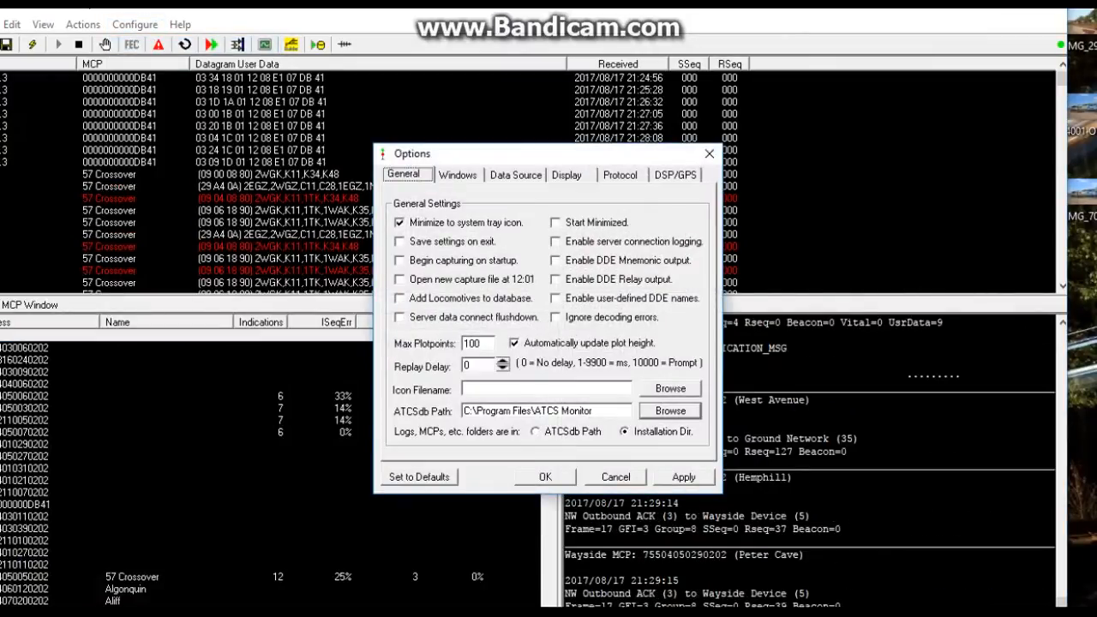
click(566, 174)
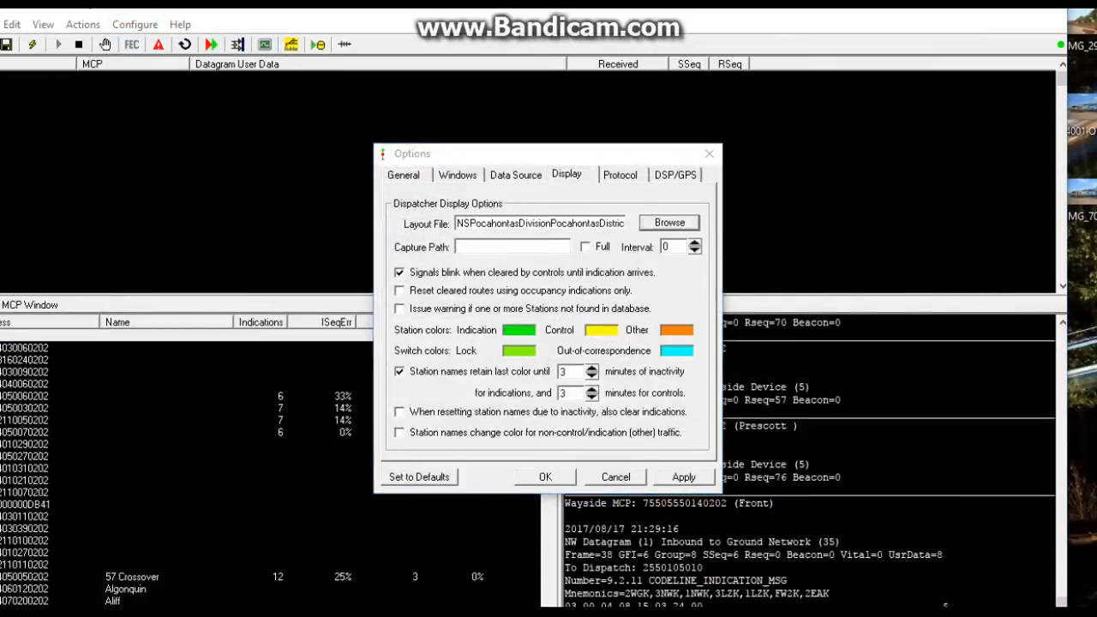
click(669, 222)
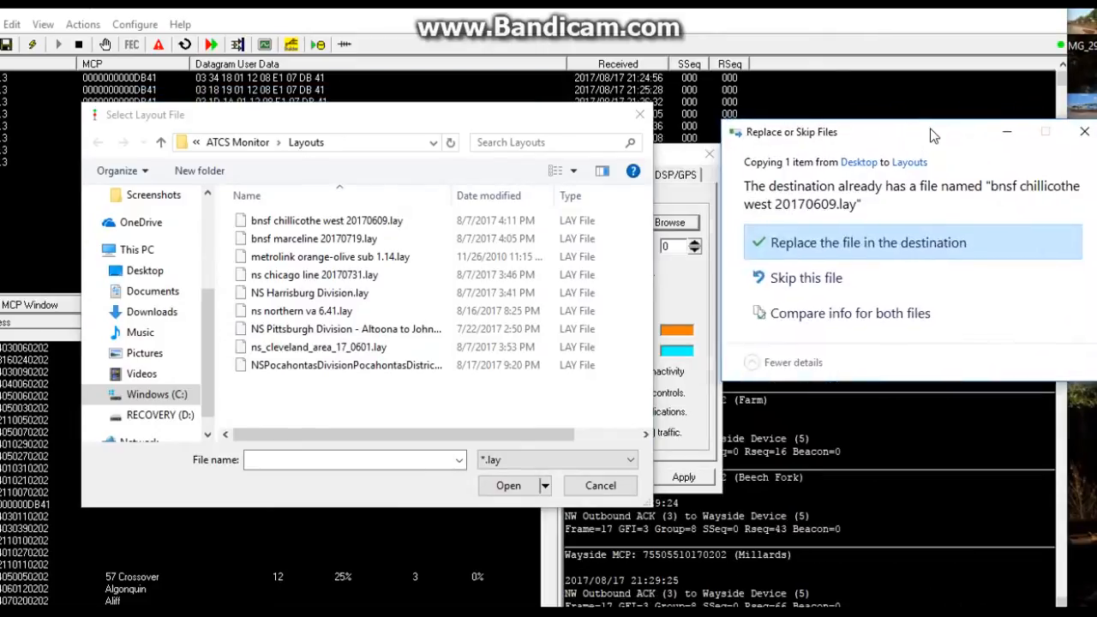
click(868, 242)
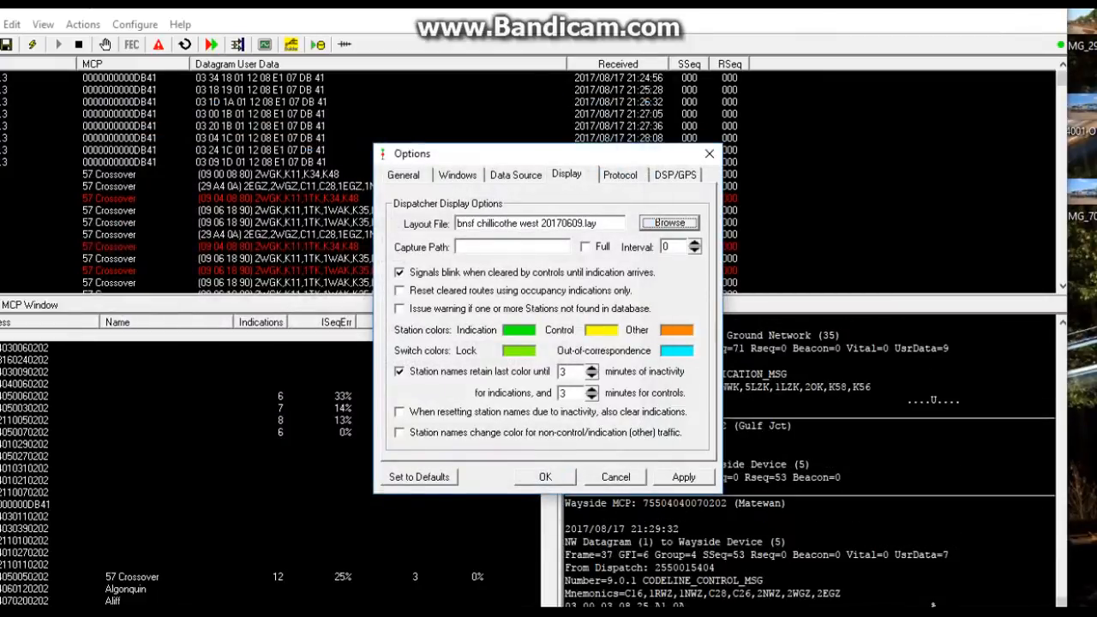
click(544, 477)
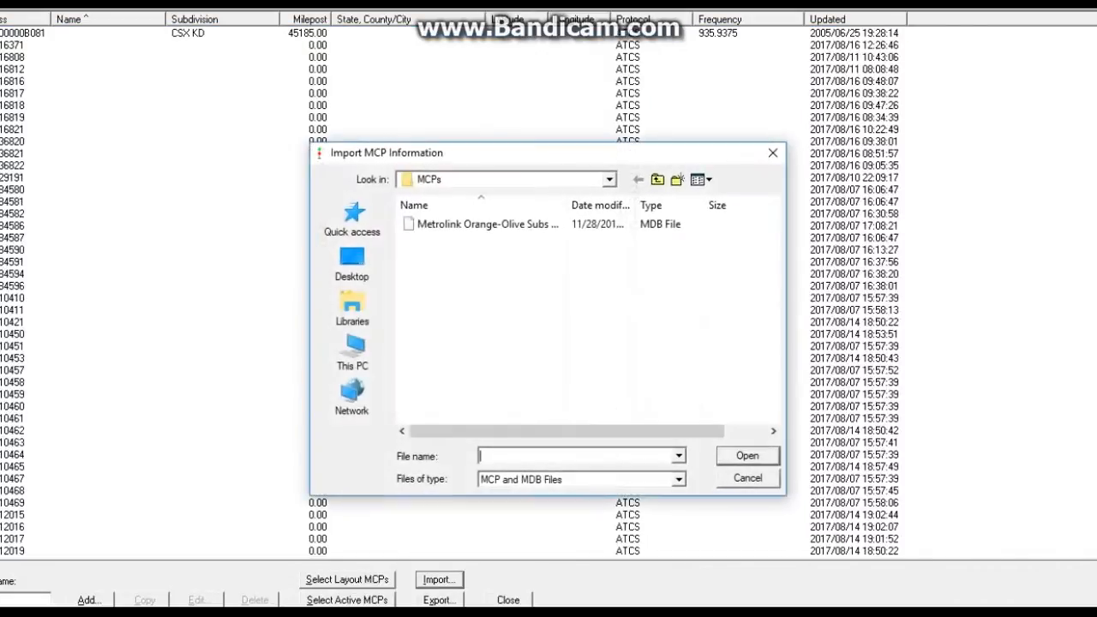
Step: Import the BNSF Chillicothe West MCP database from the Desktop, then save the profile
click(352, 261)
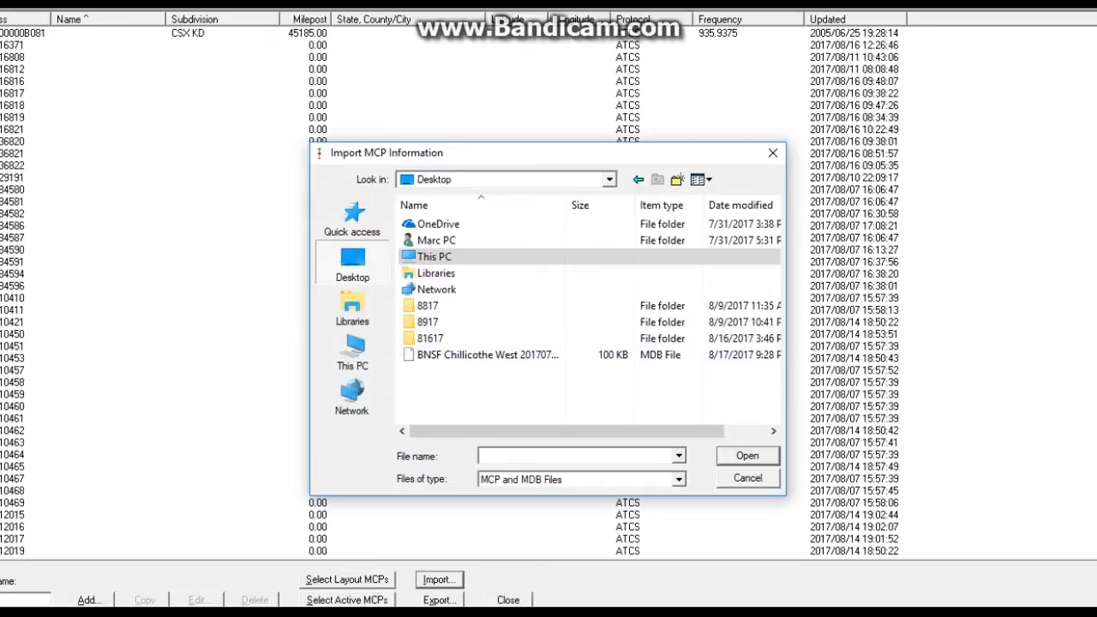
click(746, 455)
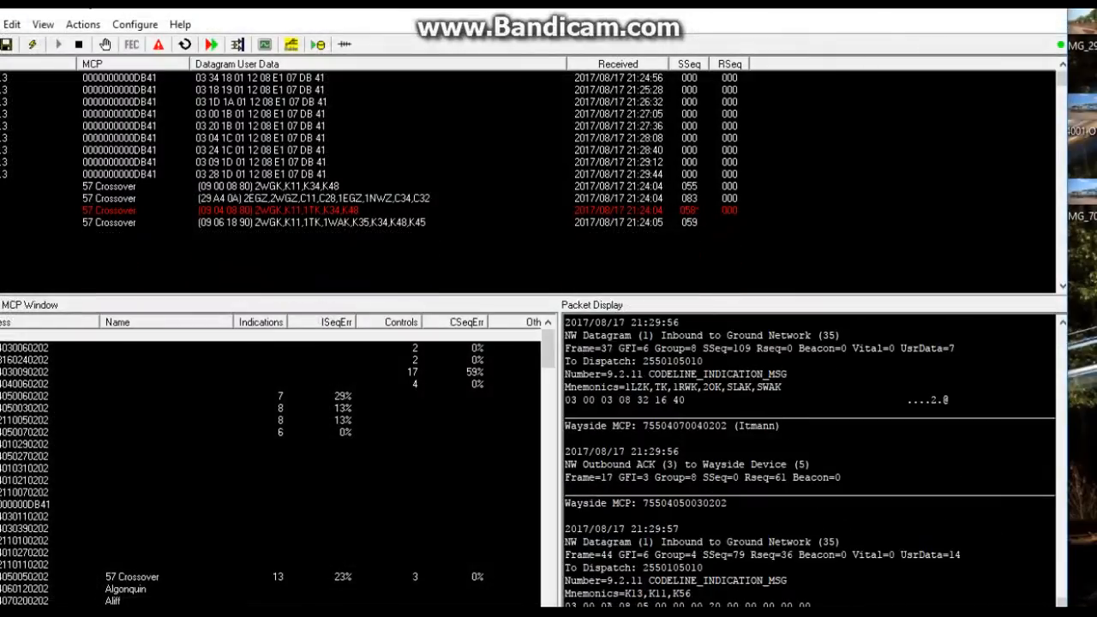
click(11, 24)
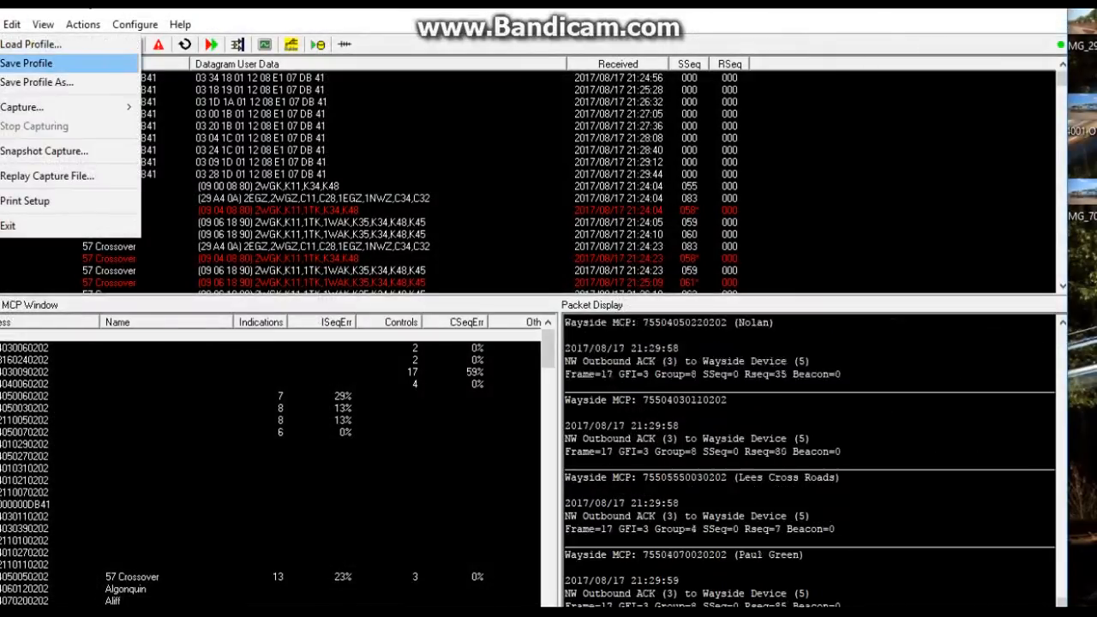
click(37, 81)
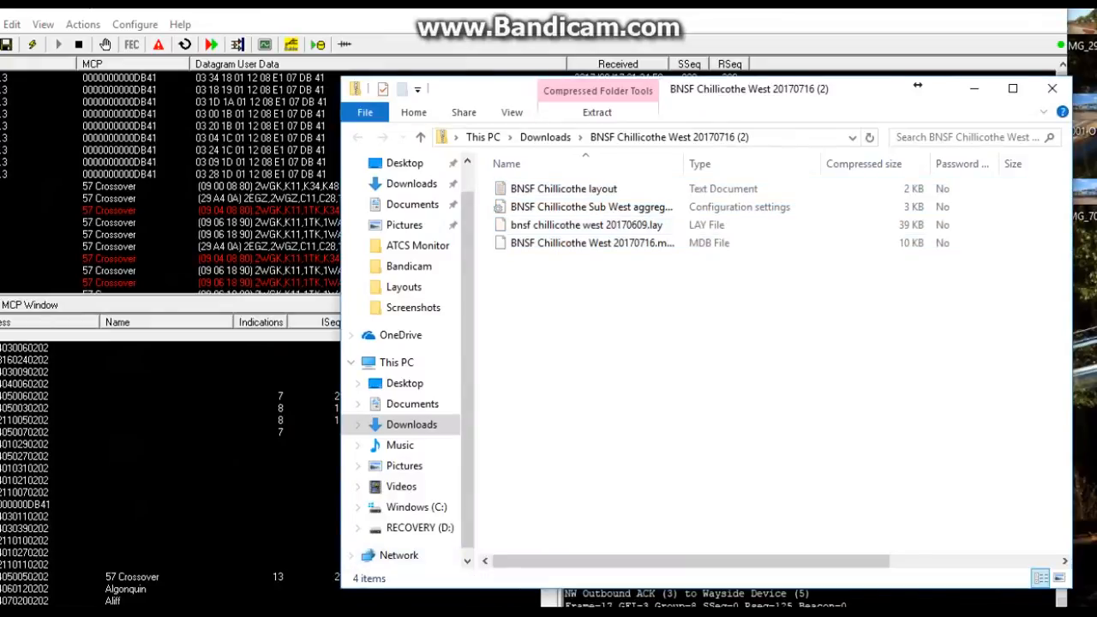
Step: Open the BNSF Chillicothe Sub West aggregator settings in Notepad and scroll through them
double_click(591, 206)
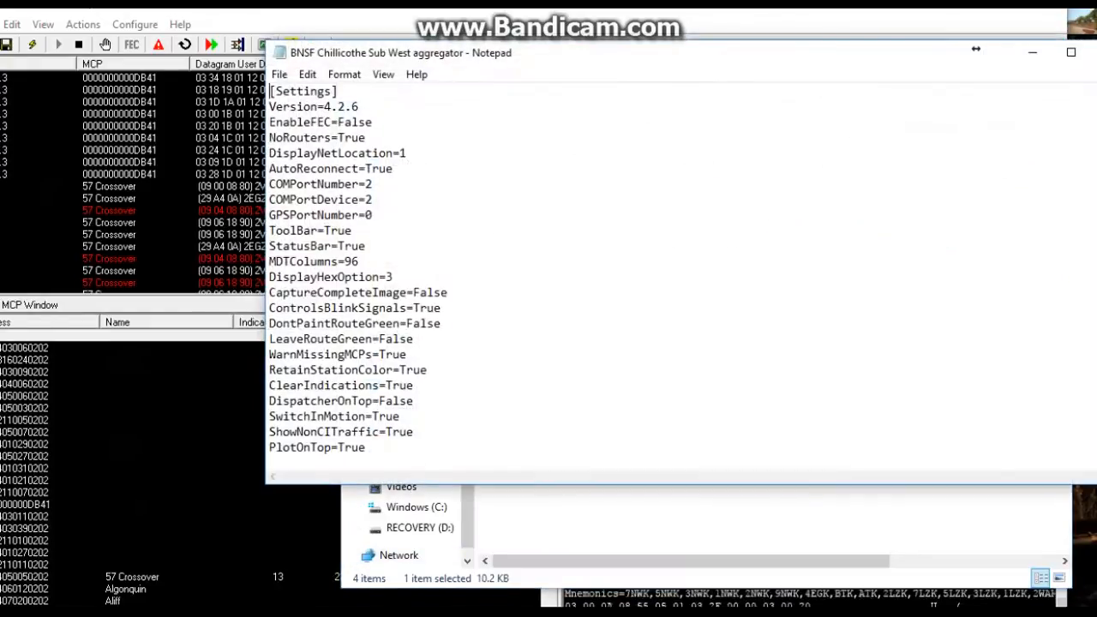
scroll(down, 3)
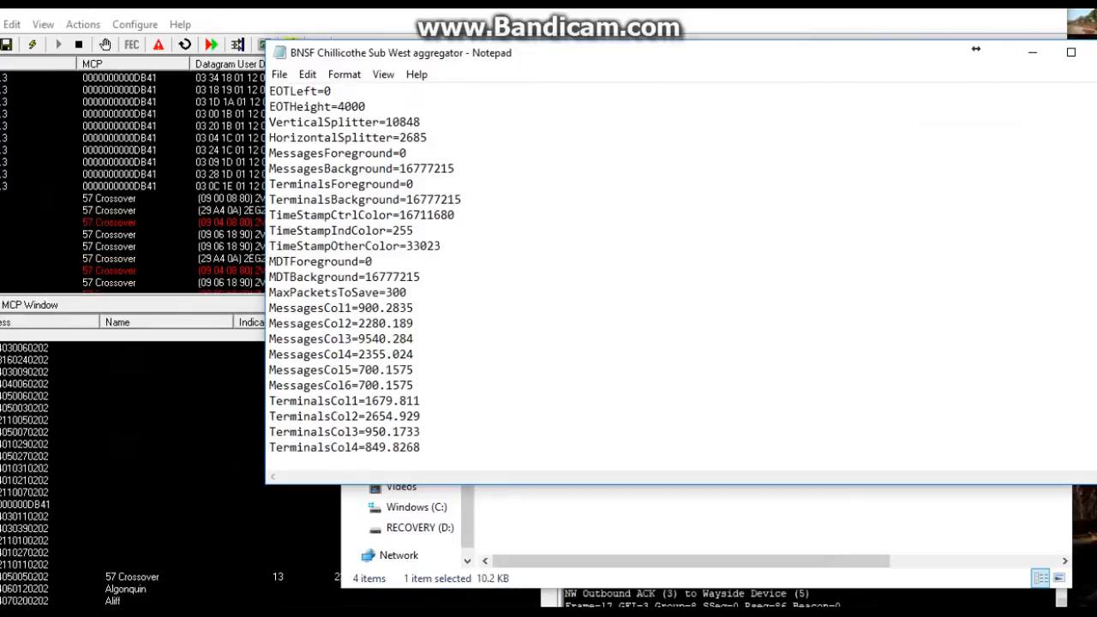
scroll(down, 3)
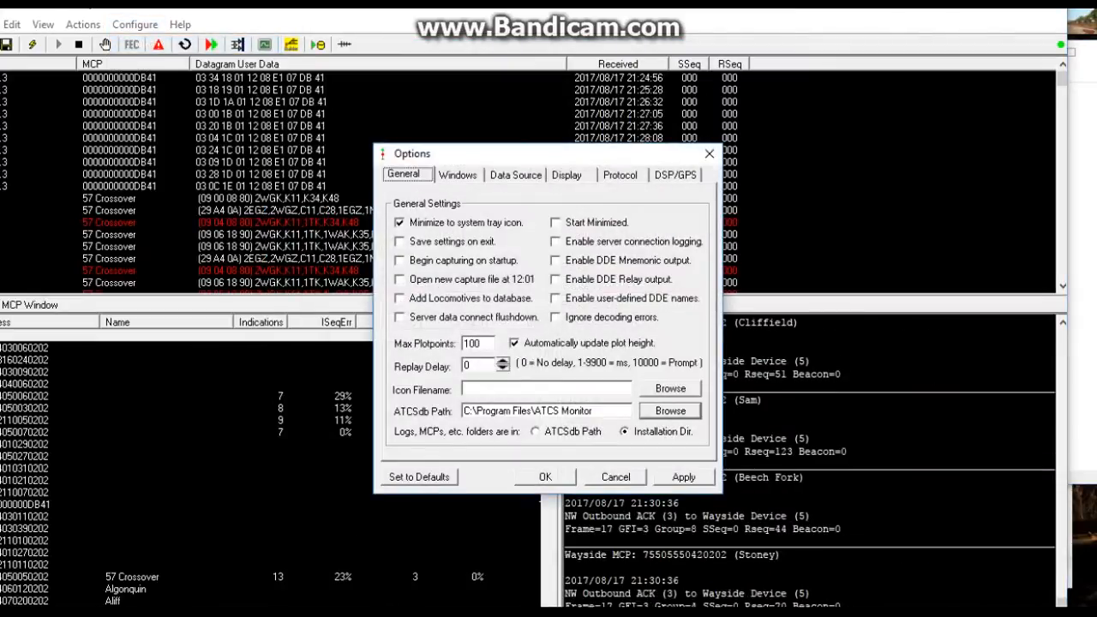
Step: In Data Source options, add a server entry for atcschicago.gotdns.com with port 4827
click(515, 175)
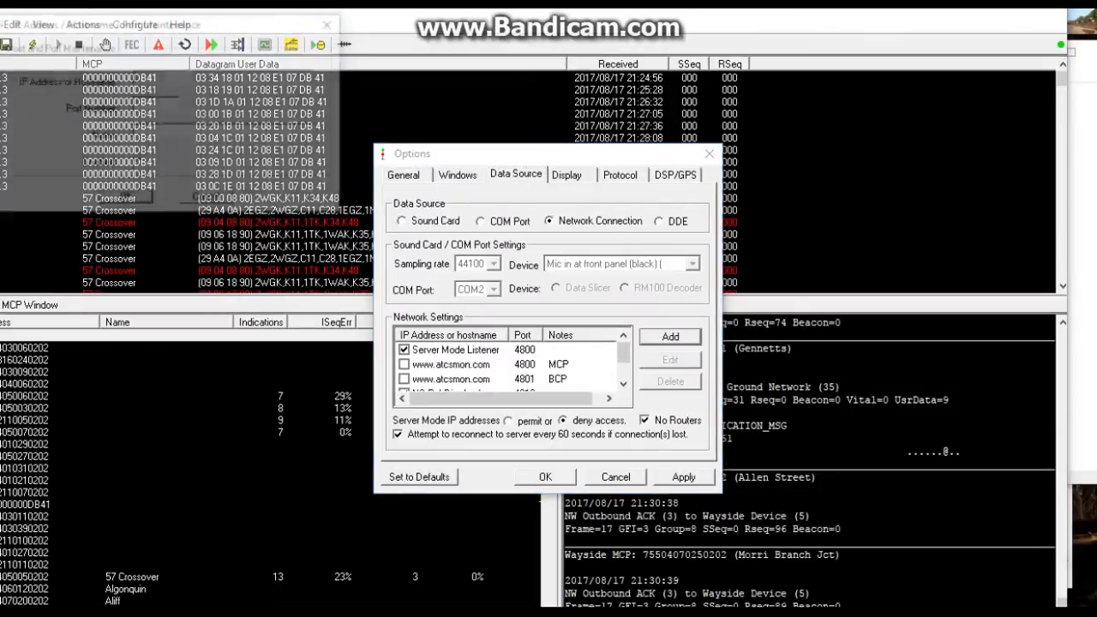
click(669, 336)
text(atcschicago.gotdns.com)
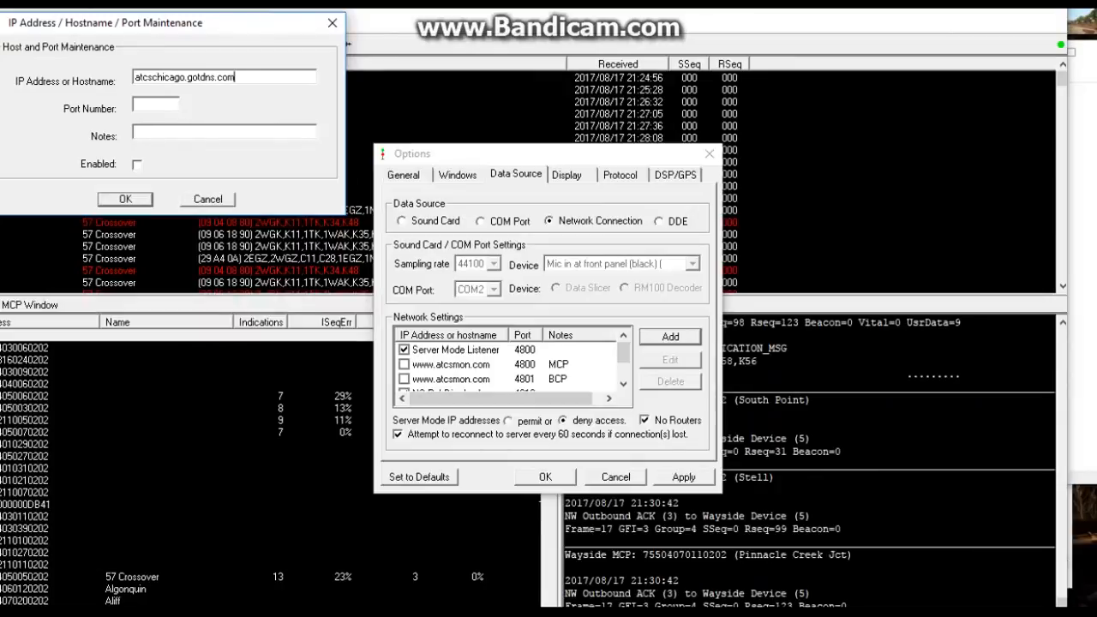
text(4)
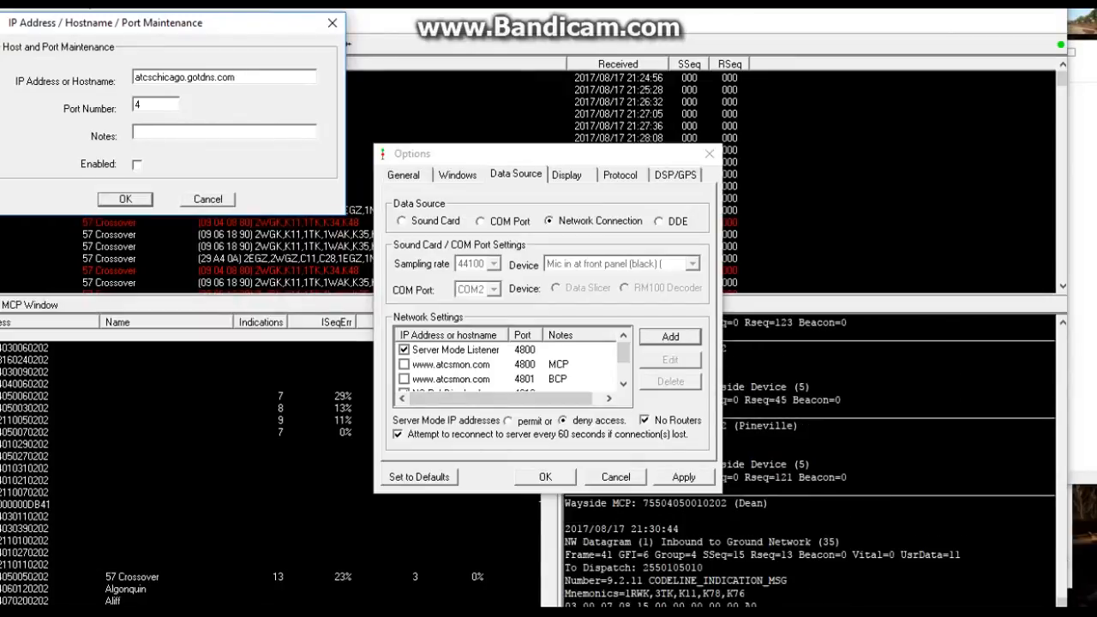
text(827)
text(B)
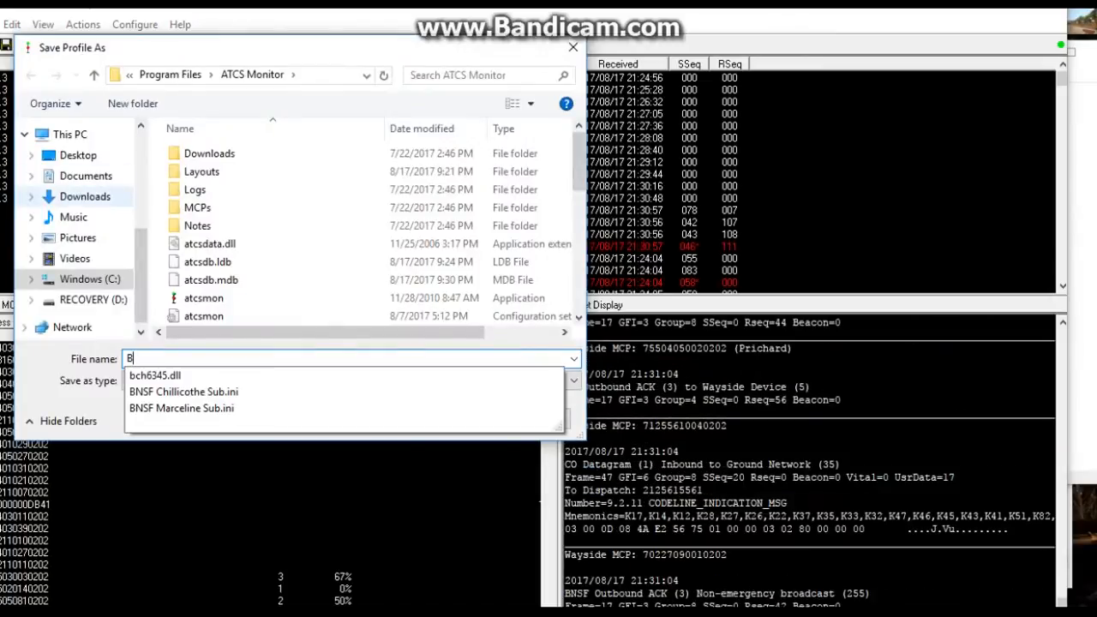
Step: Save profile as BNSF Chillicothe Sub.ini, then uncheck ns-virginia and NS-PghDiv data sources
click(182, 374)
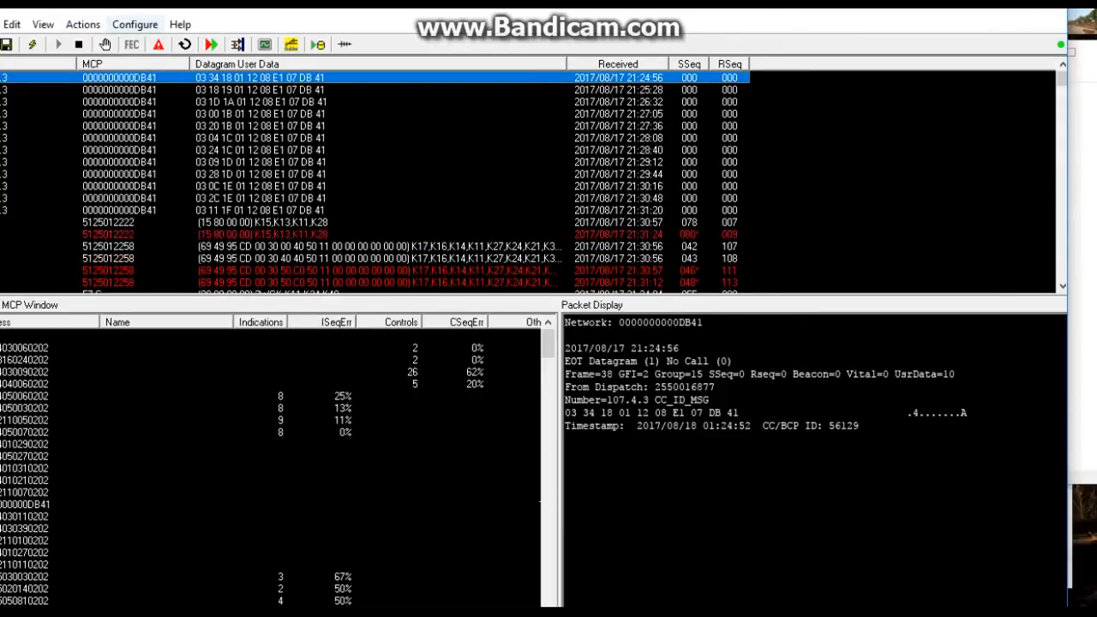
click(135, 23)
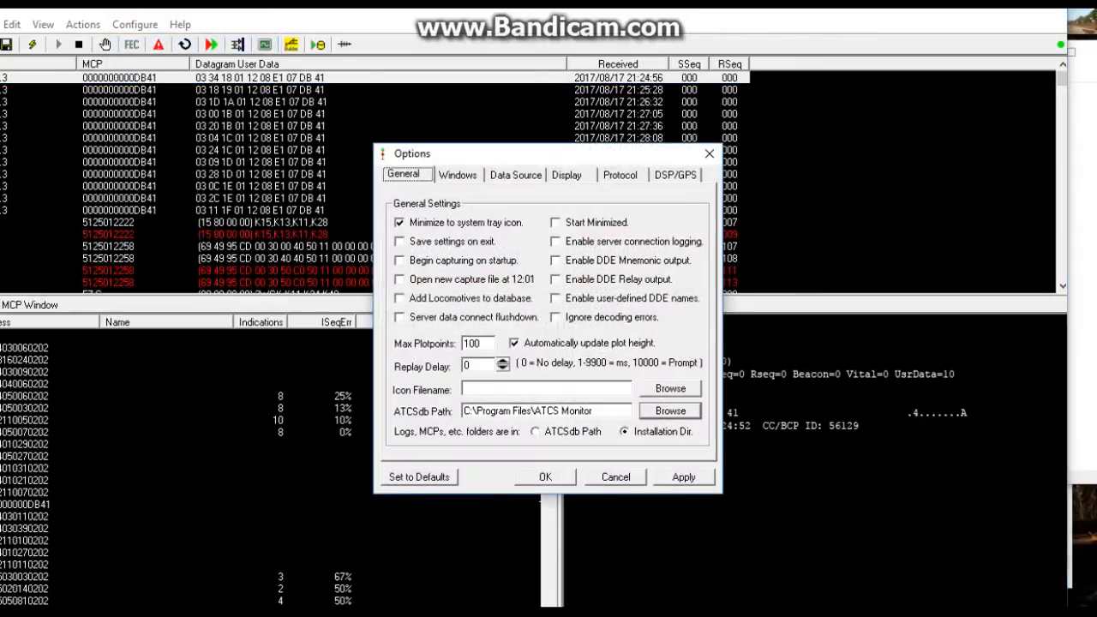
click(515, 175)
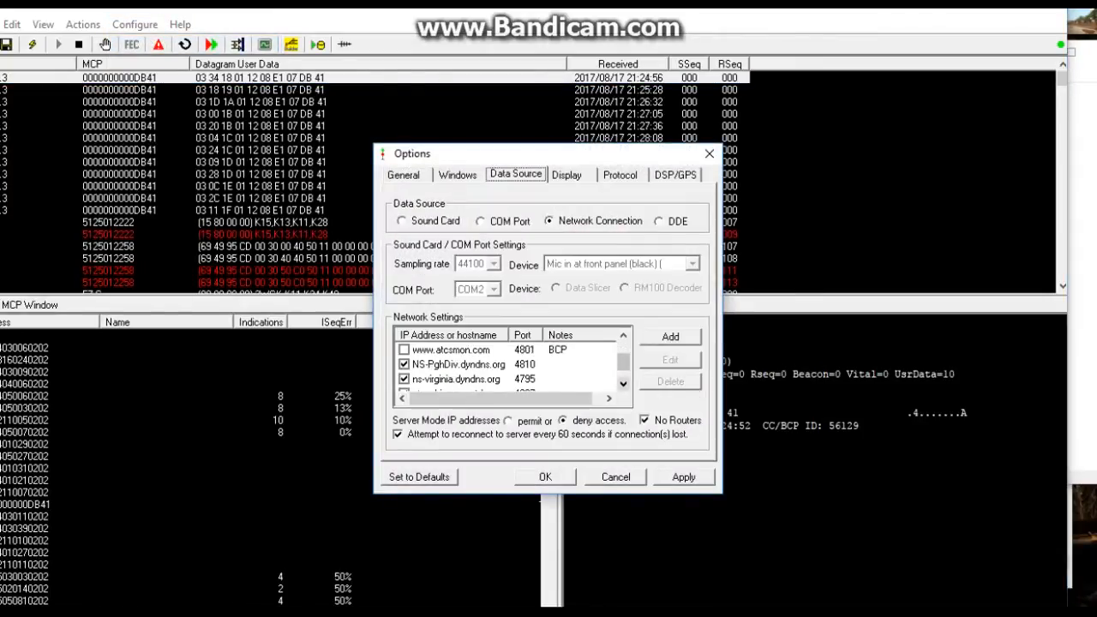
click(403, 379)
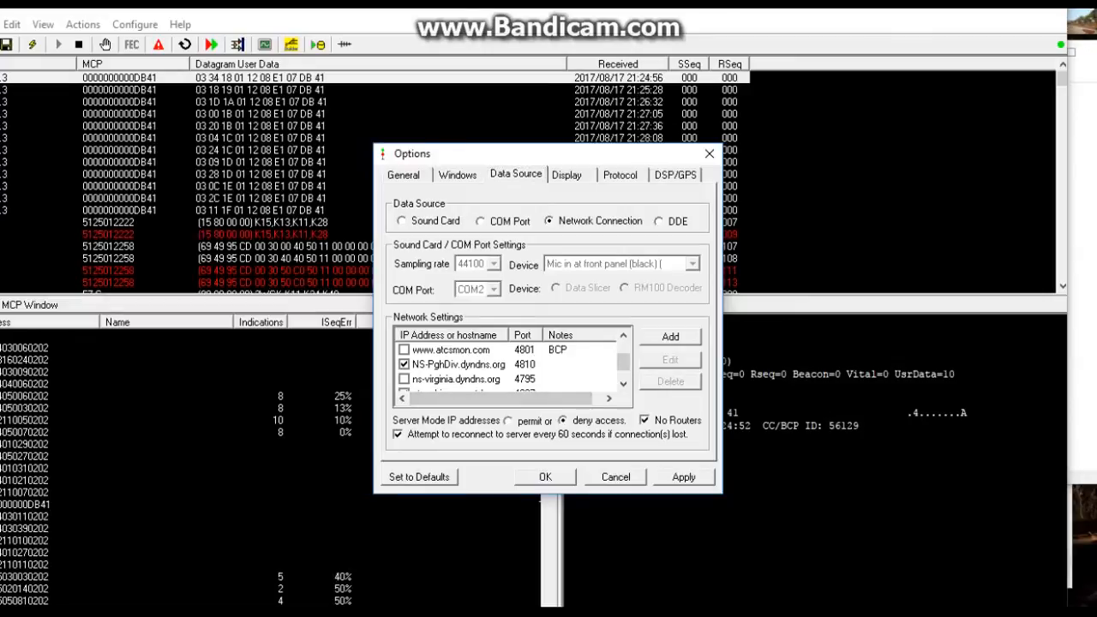
click(404, 364)
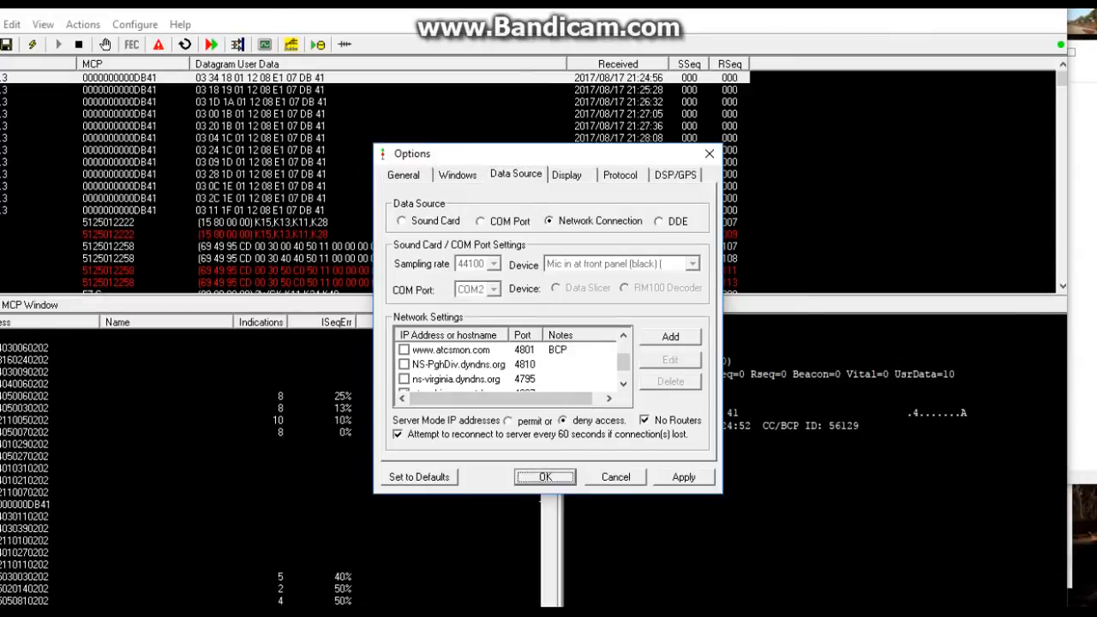
click(545, 476)
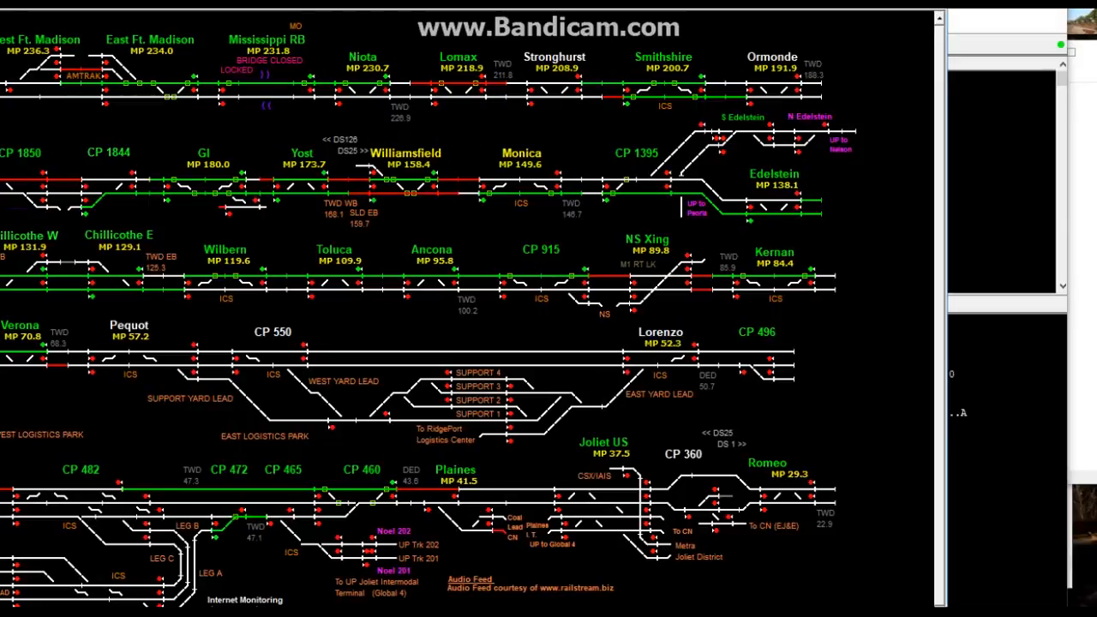
mouse_move(806, 142)
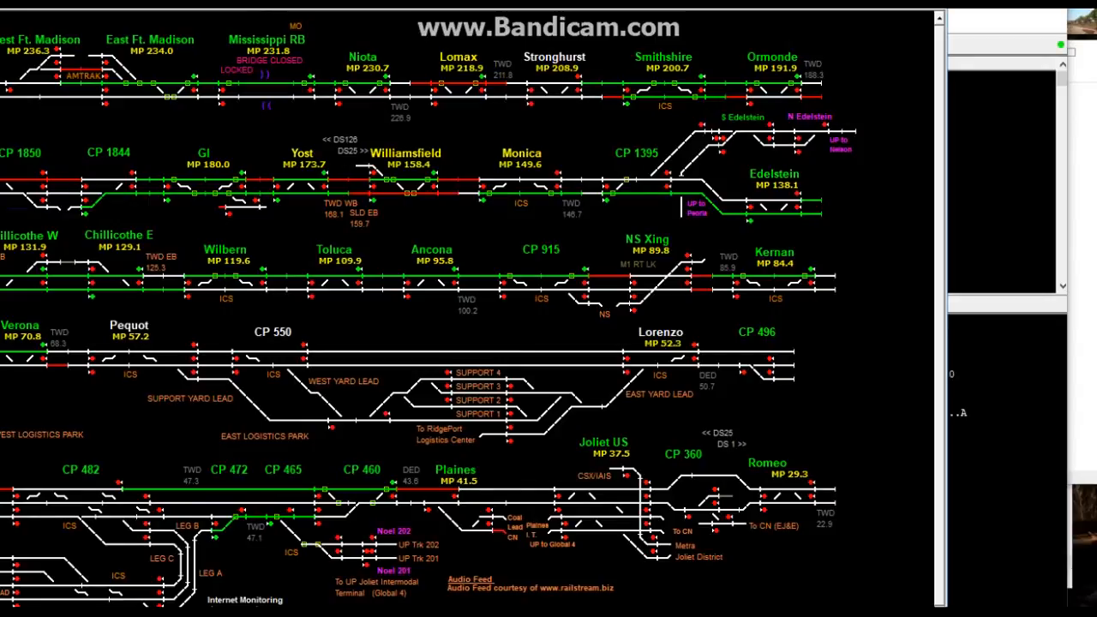
mouse_move(780, 167)
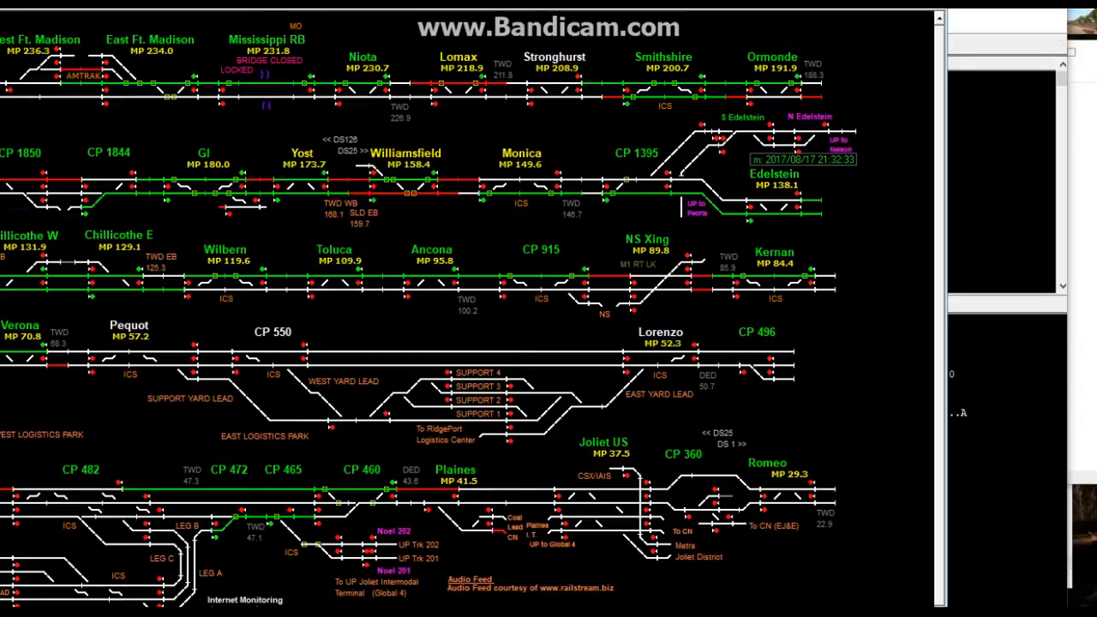